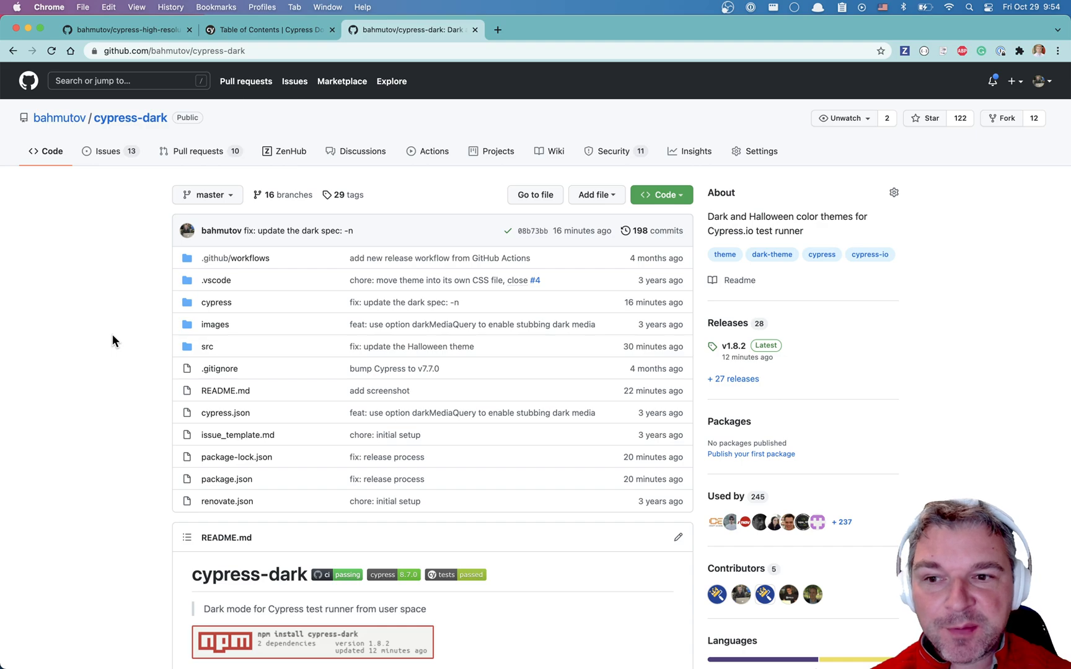
Skim the cypress-dark README and open the images/halloween.png screenshot link.
scroll(down, 3)
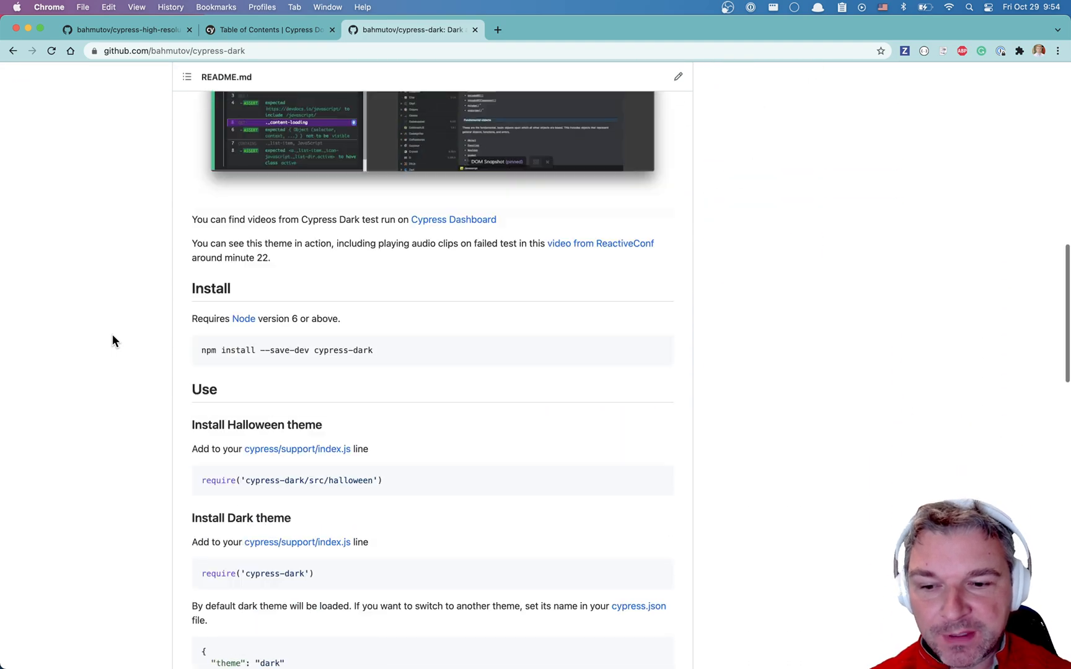
scroll(down, 3)
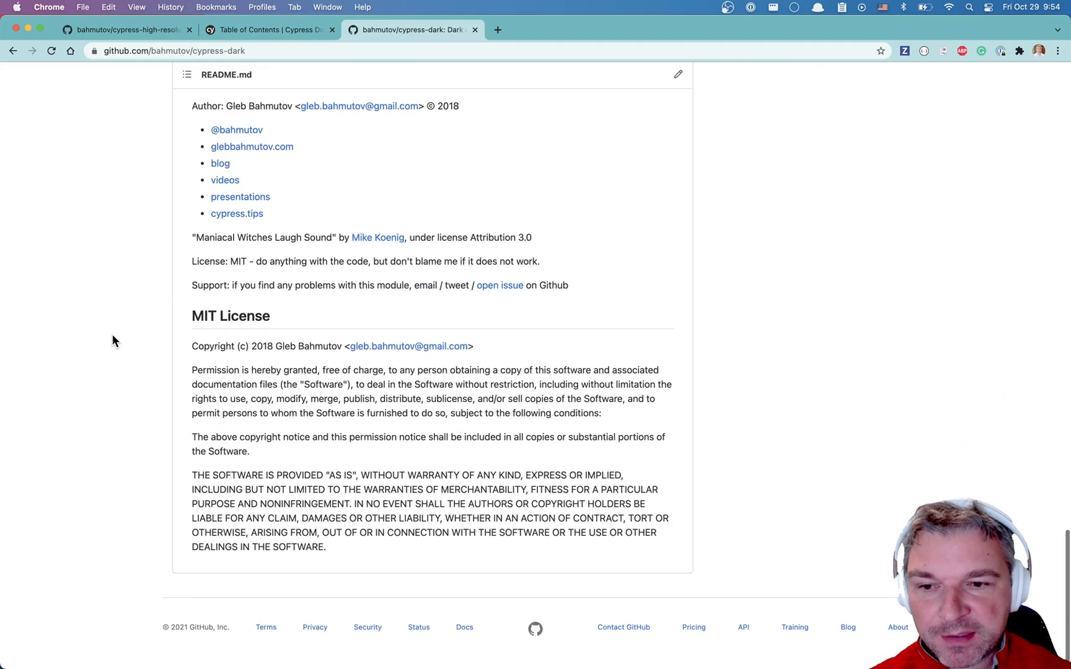
scroll(up, 3)
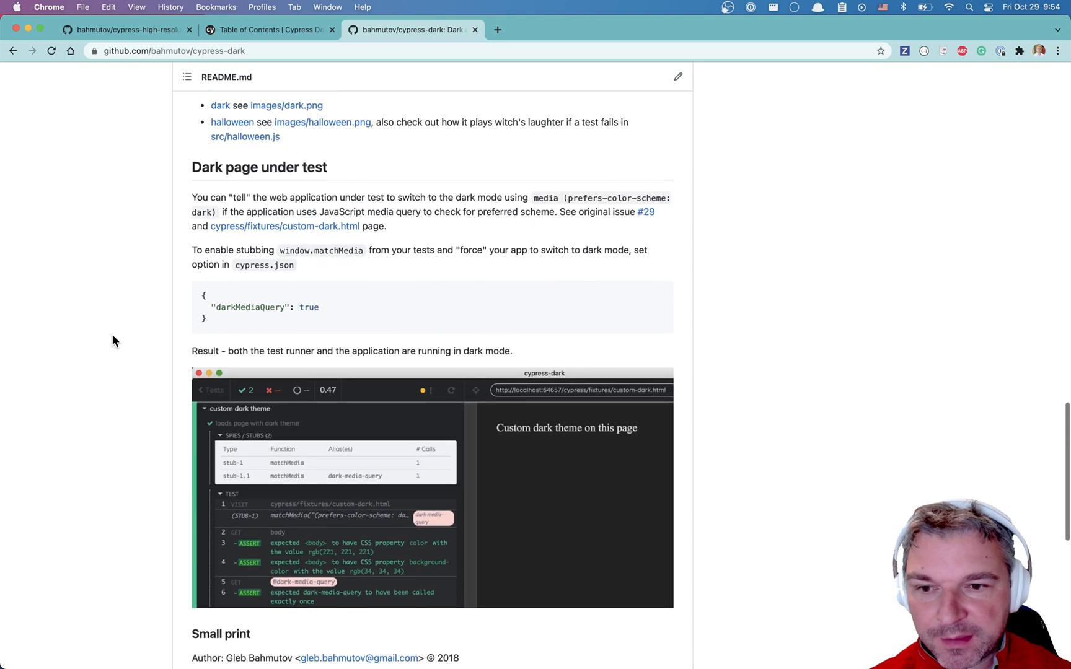
scroll(up, 3)
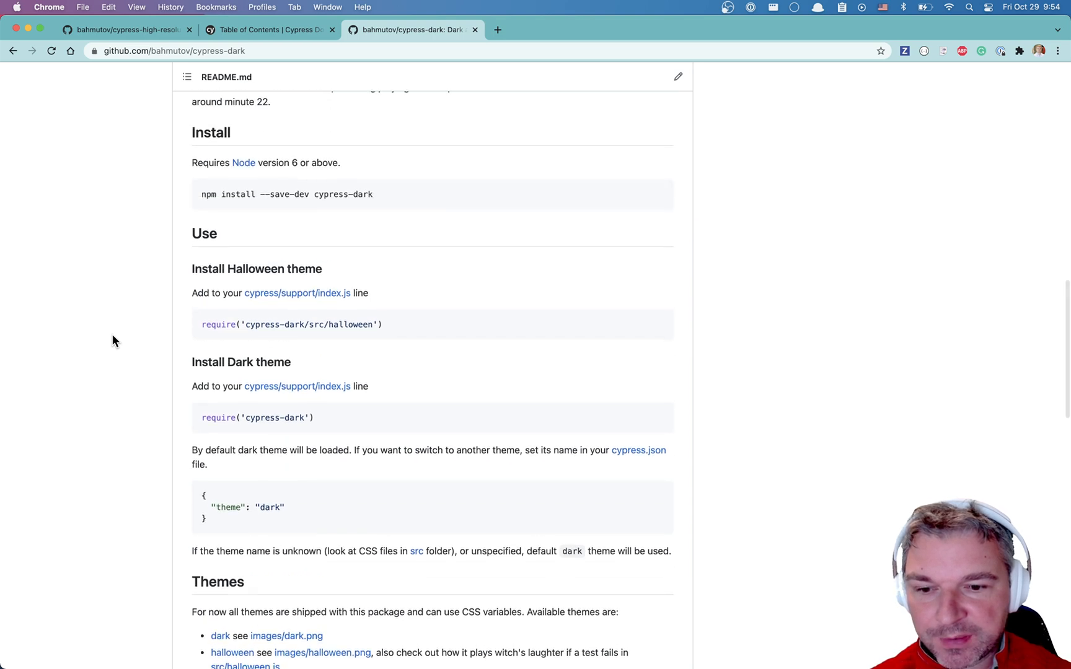
click(323, 652)
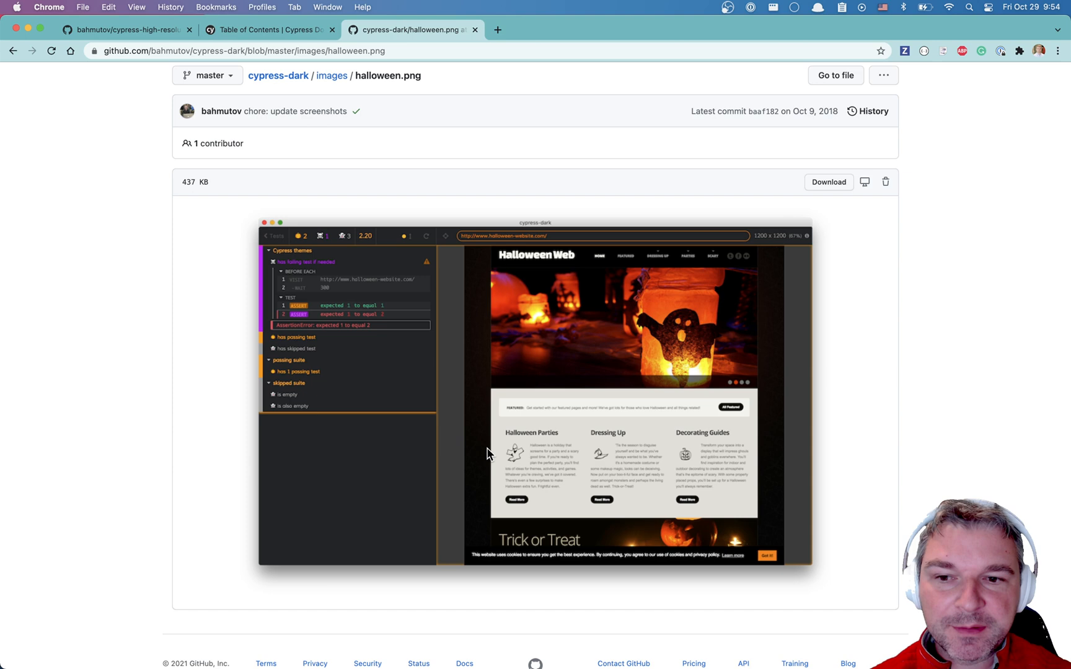
mouse_move(459, 404)
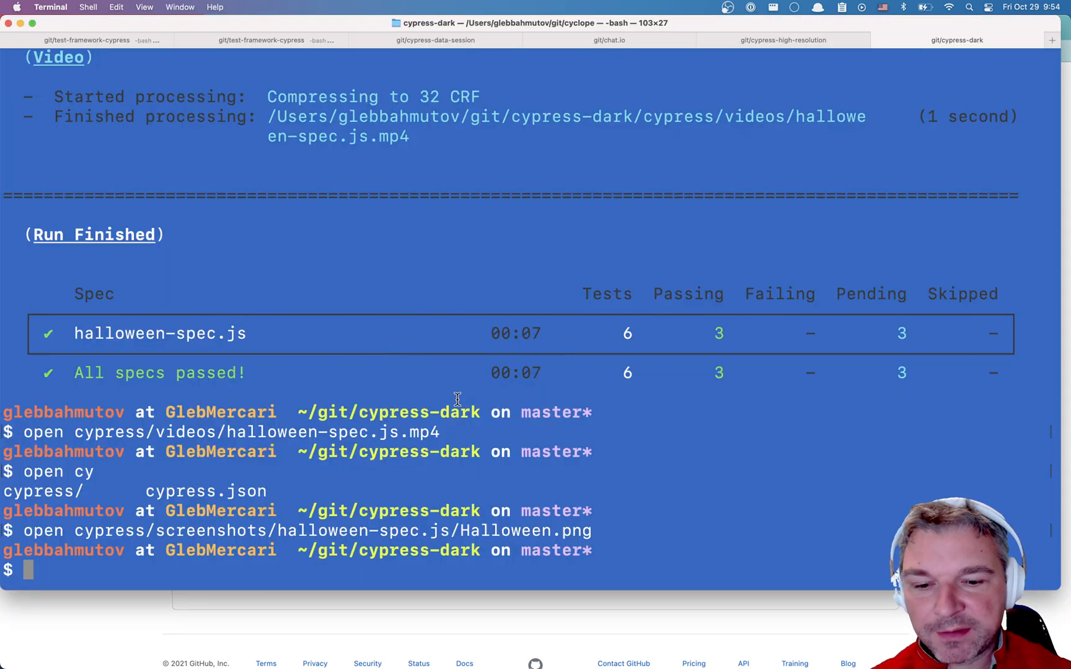
Run npx cypress run --spec cypress/integration/halloween-spec.js to regenerate the screenshot and video.
text(npx cypress run --spec cypress/integration/halloween-spec.js)
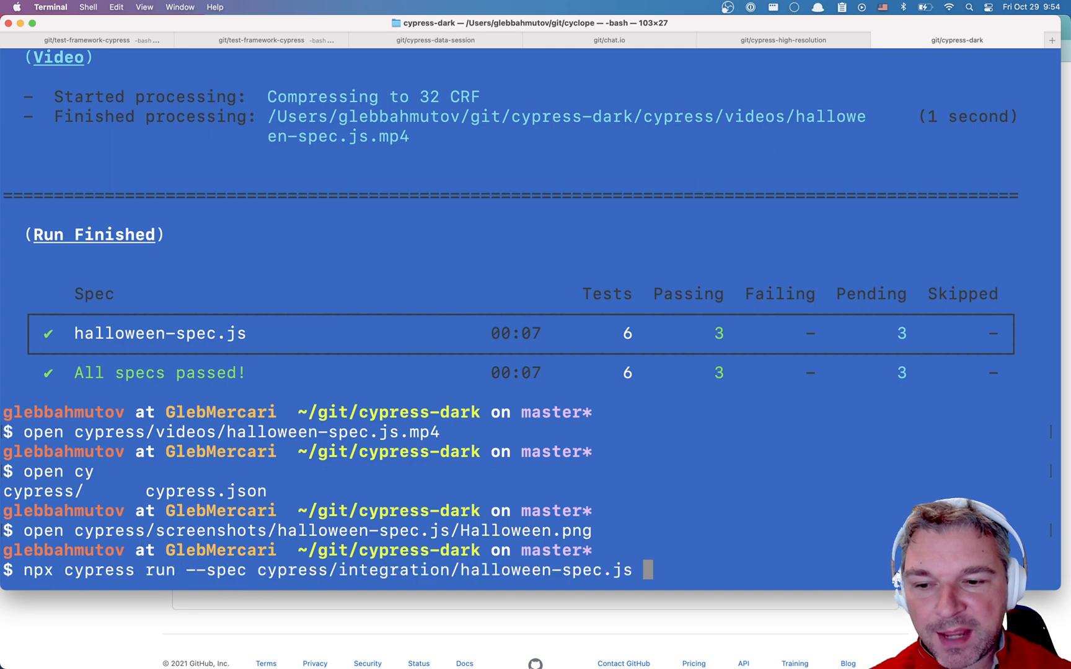
key(Return)
text(open cypress)
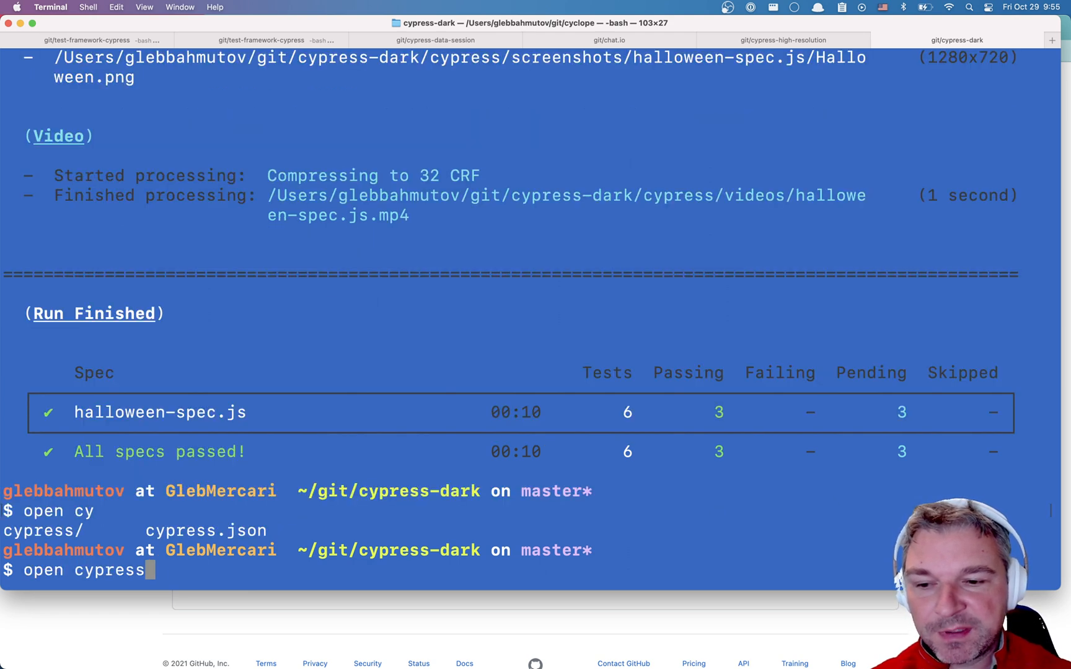
key(Return)
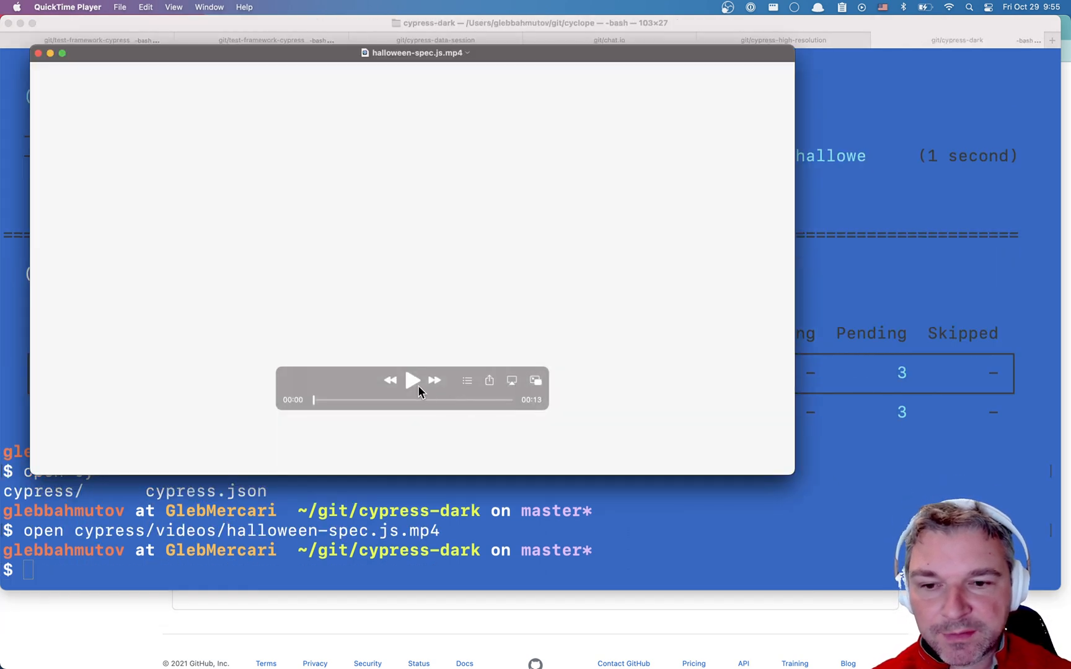
click(412, 381)
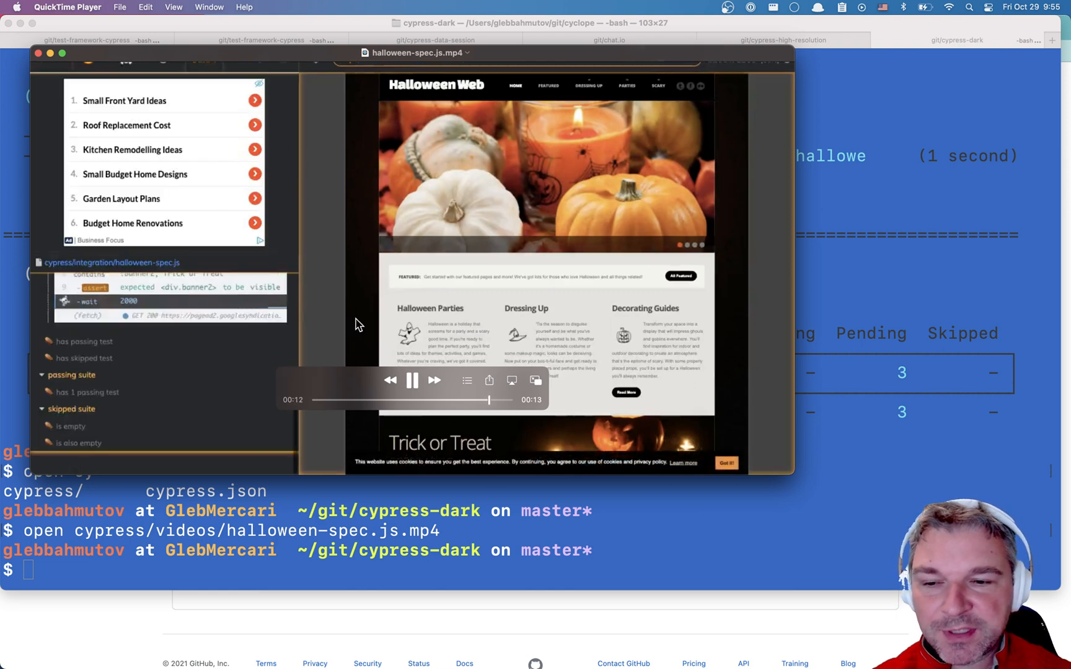
click(412, 381)
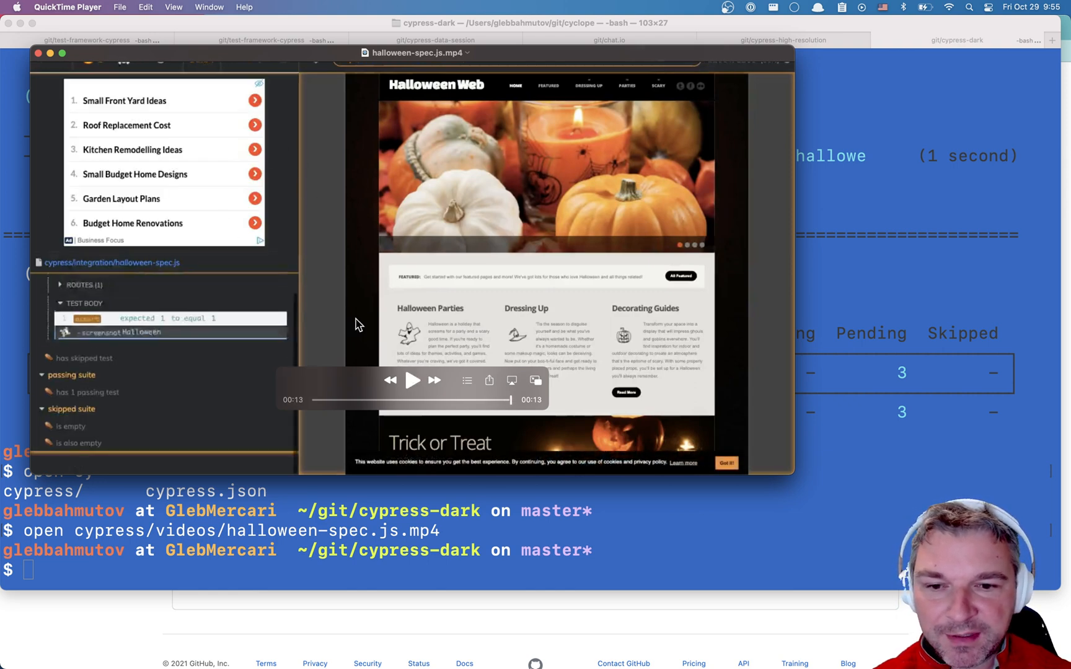
mouse_move(571, 376)
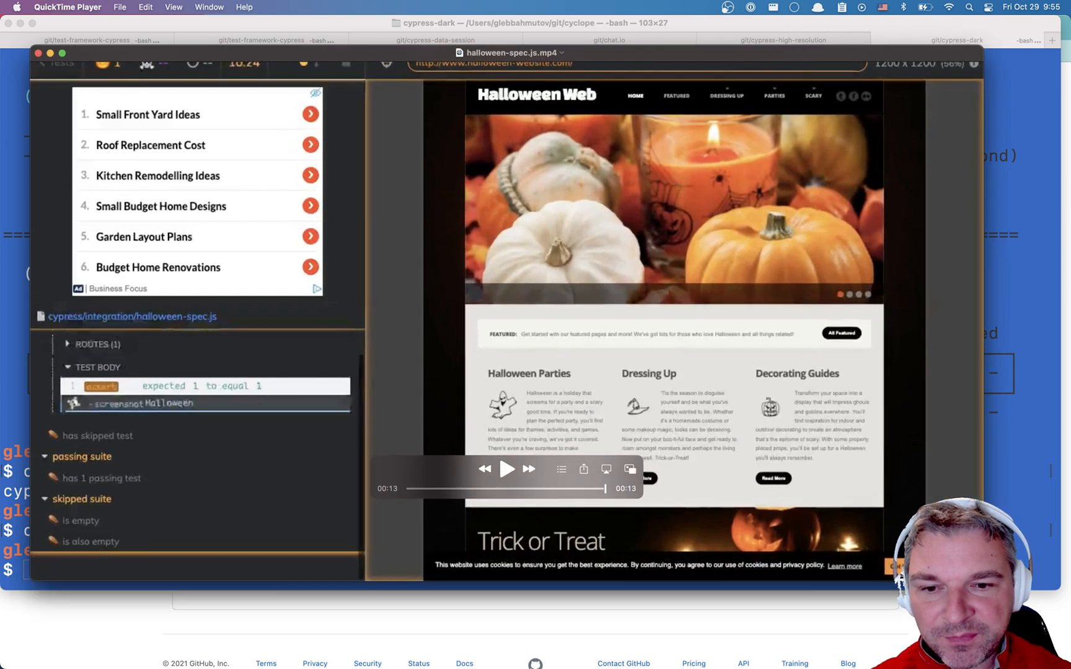
mouse_move(777, 399)
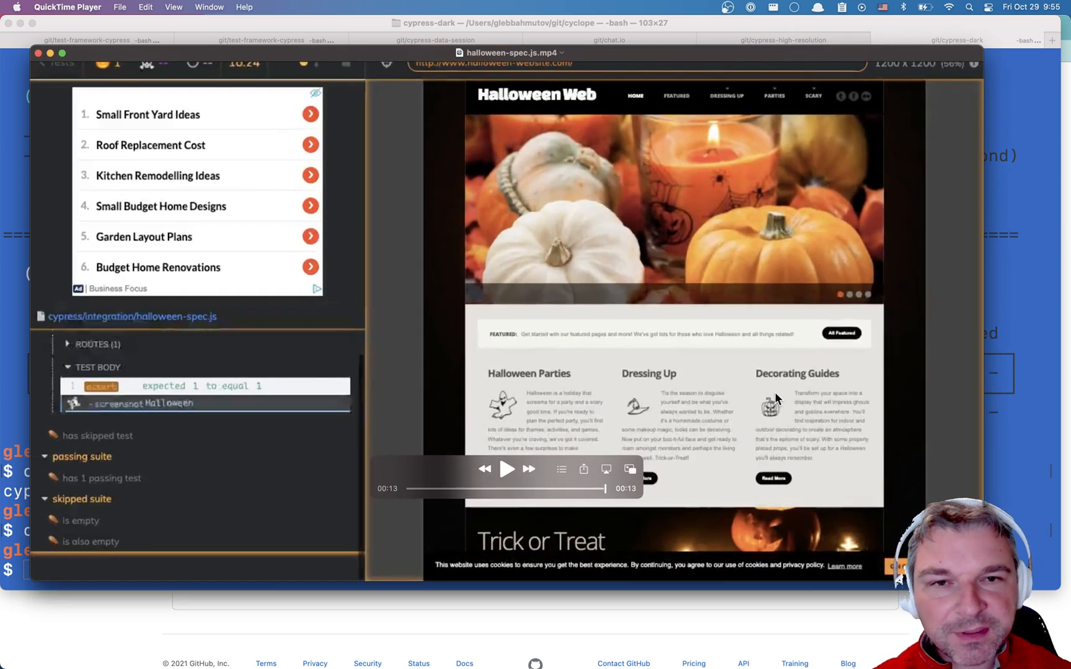
mouse_move(715, 326)
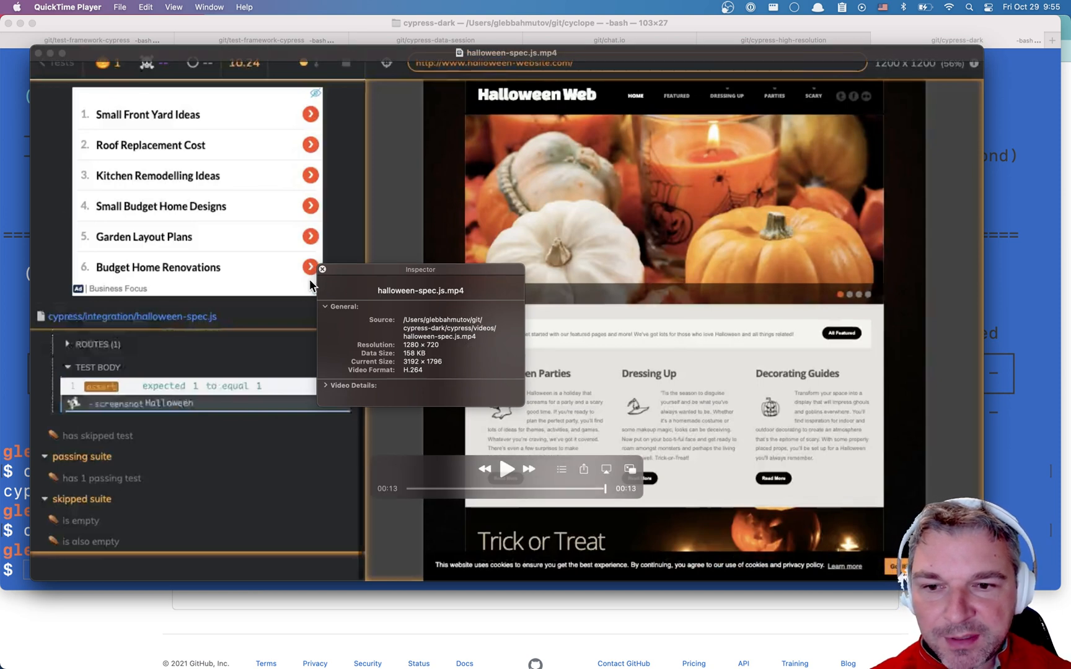
click(321, 269)
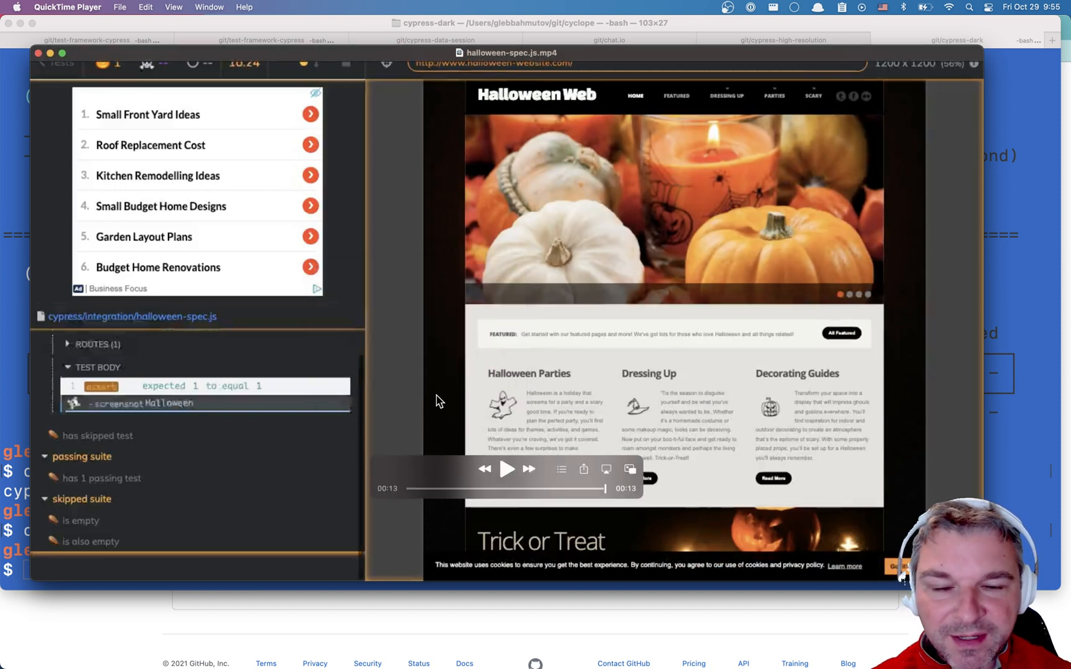
mouse_move(467, 303)
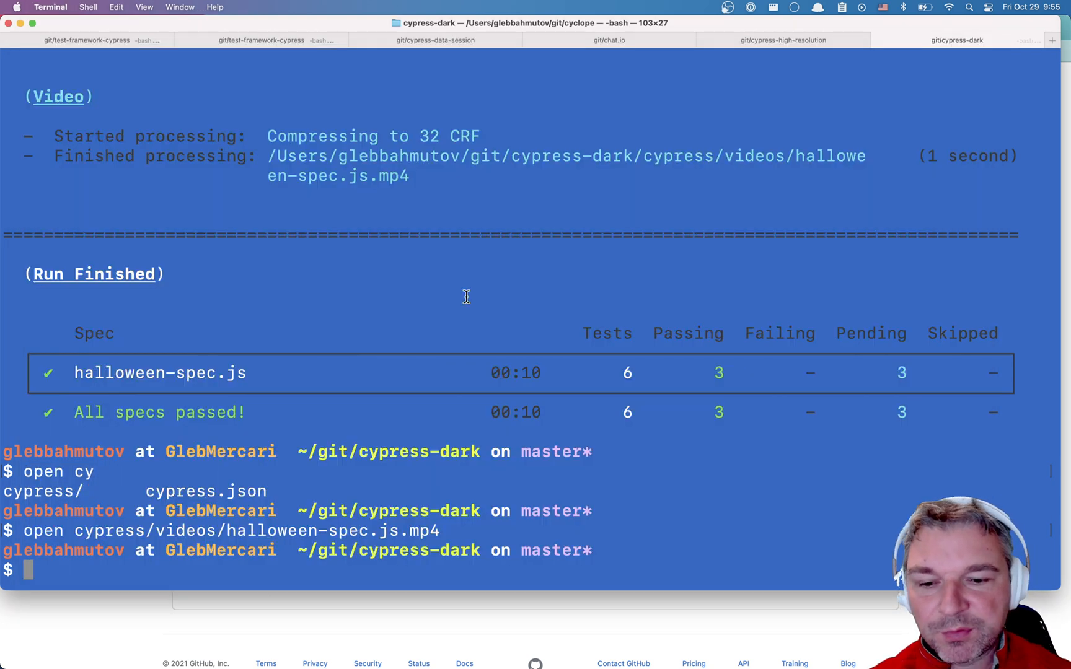
text(cypres)
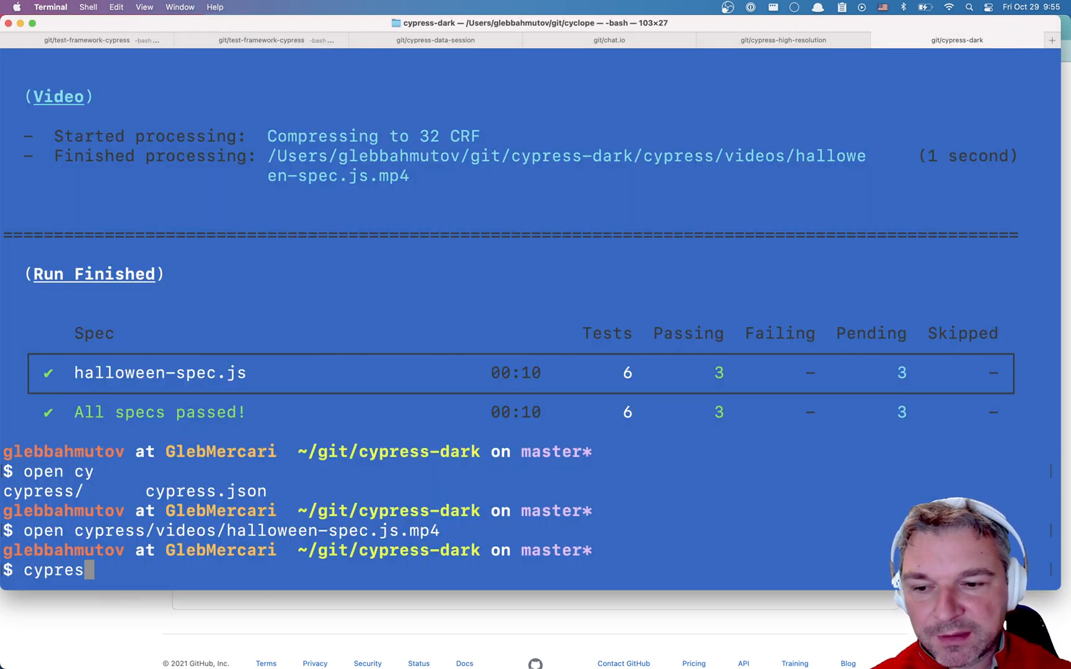
key(Return)
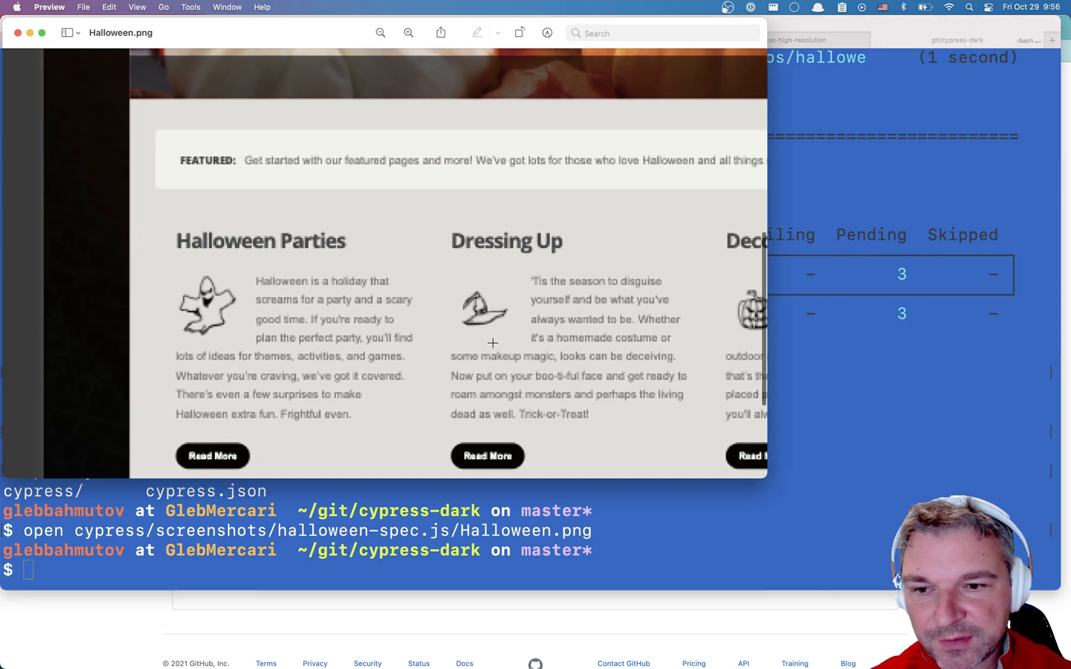
Show the whole Halloween.png screenshot and close its info panel confirming 1280×720.
click(380, 33)
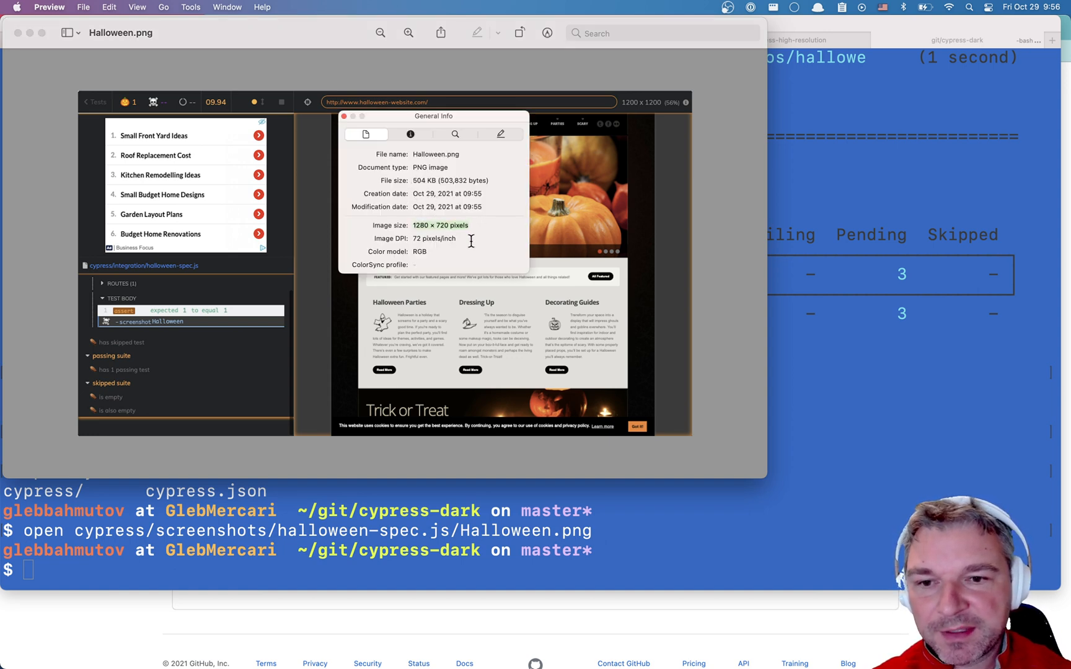
click(345, 116)
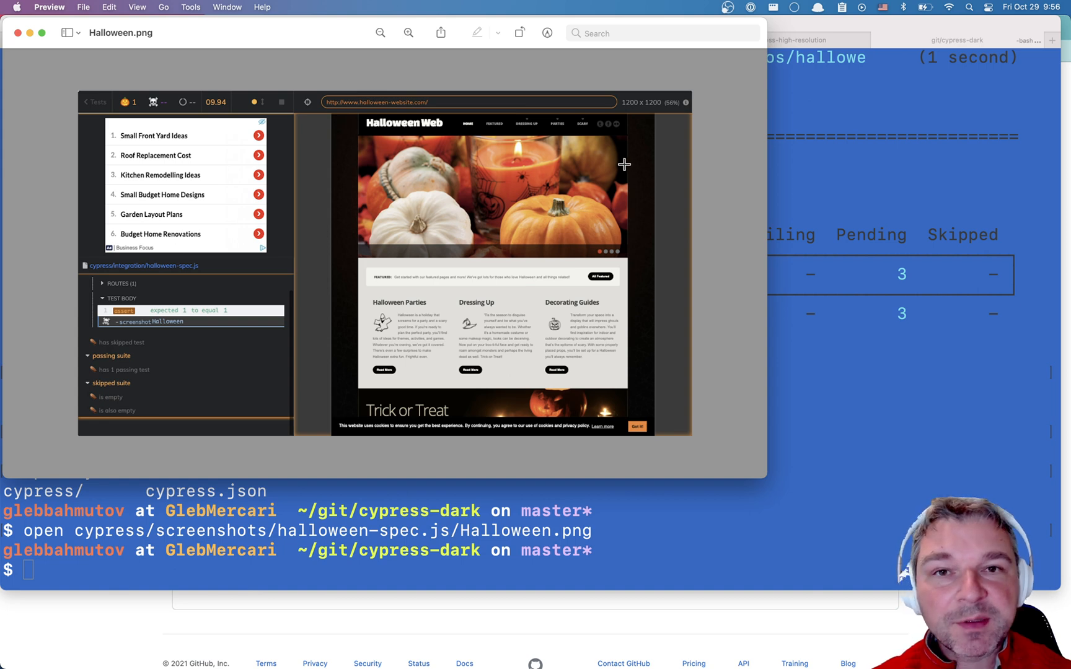
mouse_move(507, 333)
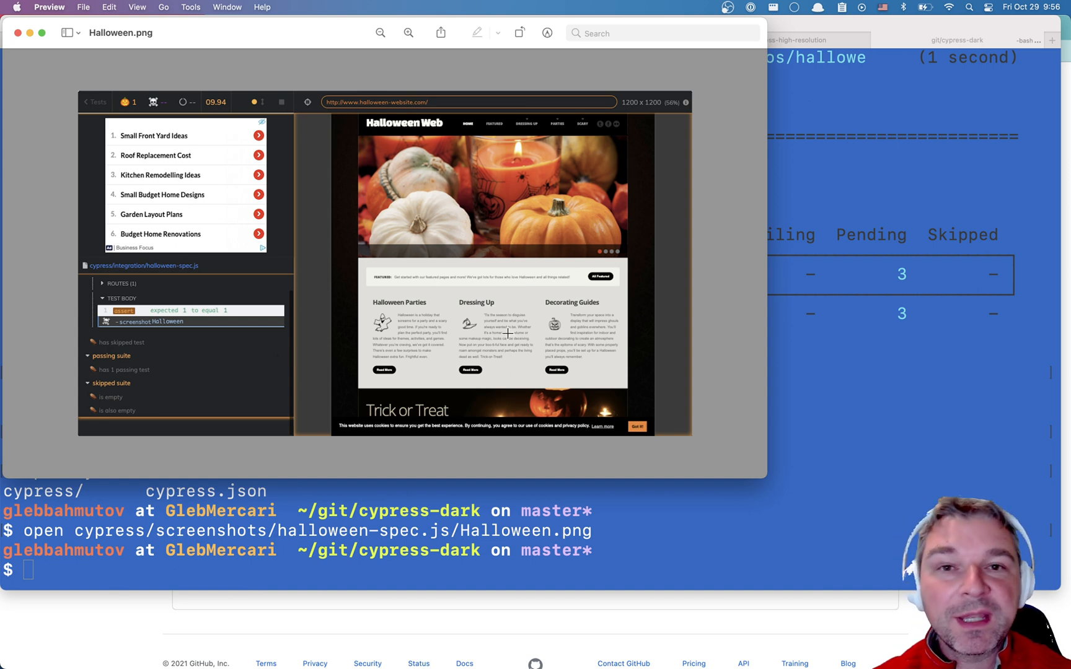
mouse_move(582, 294)
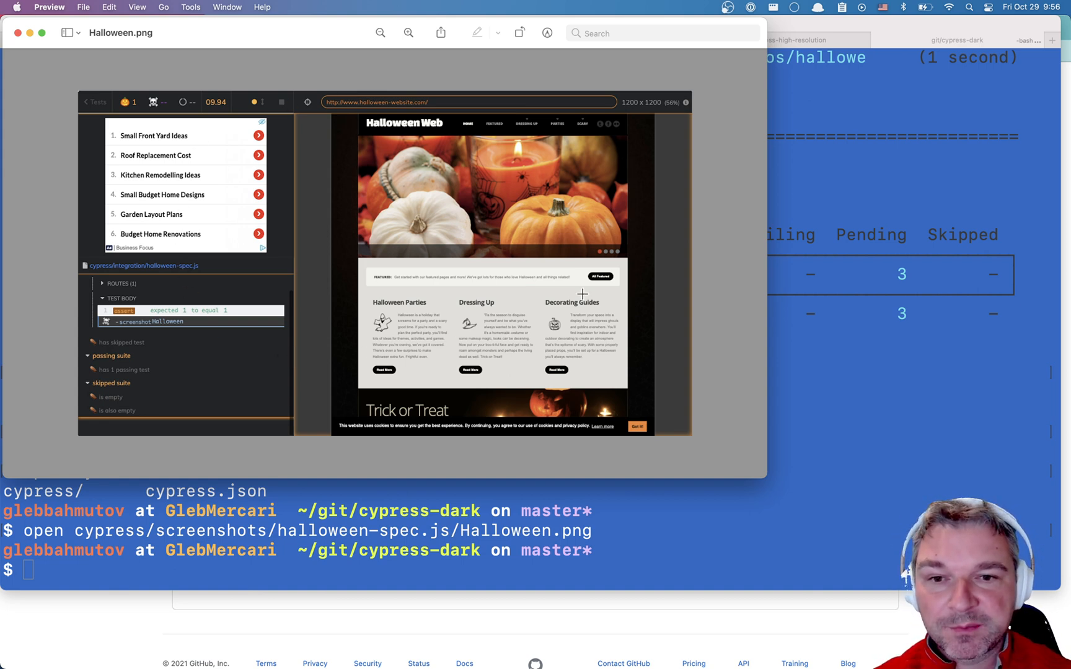
mouse_move(283, 164)
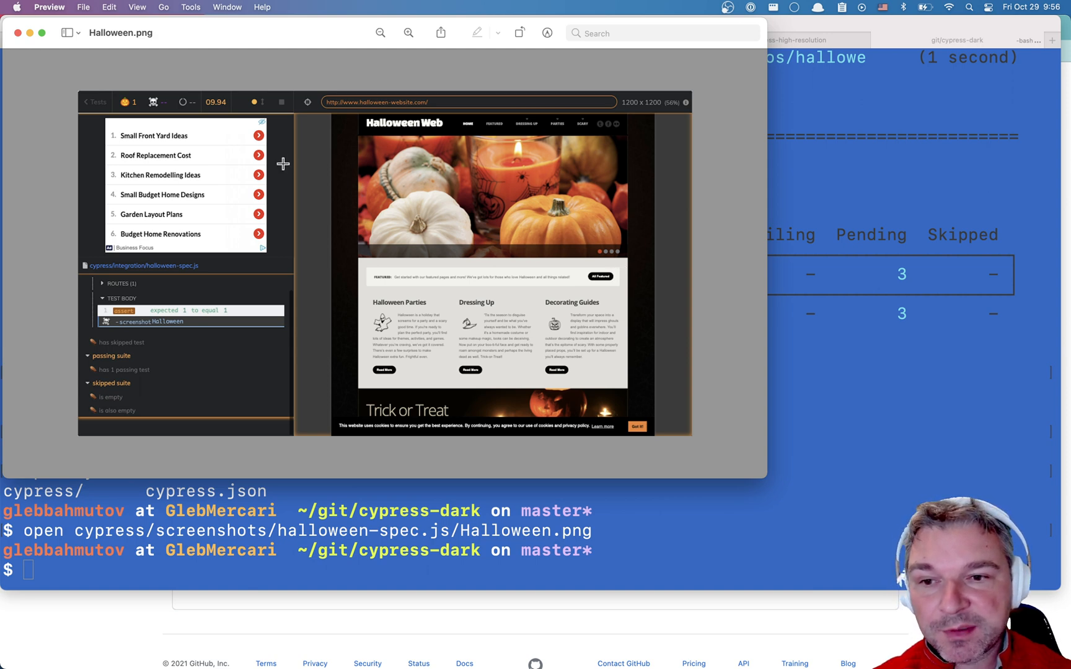
mouse_move(297, 432)
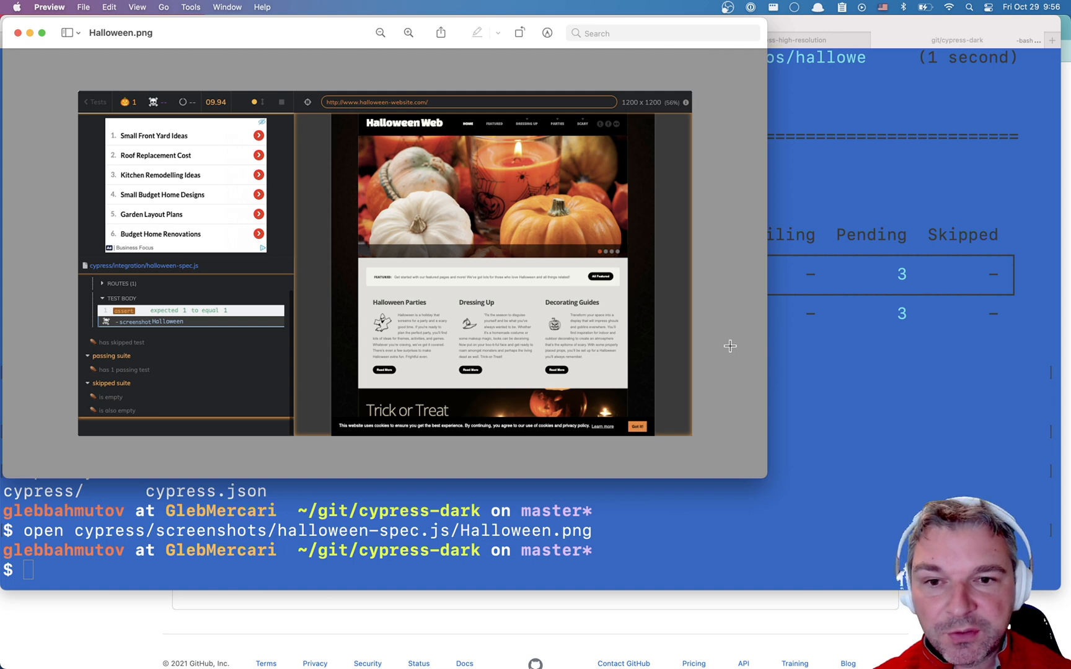
mouse_move(331, 130)
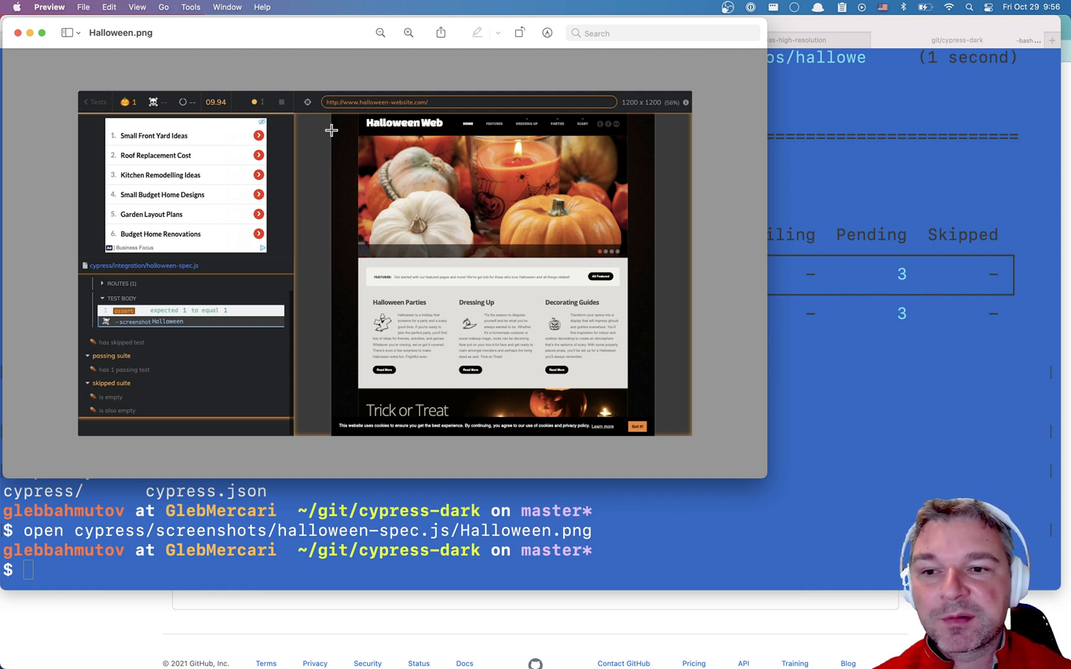
mouse_move(468, 150)
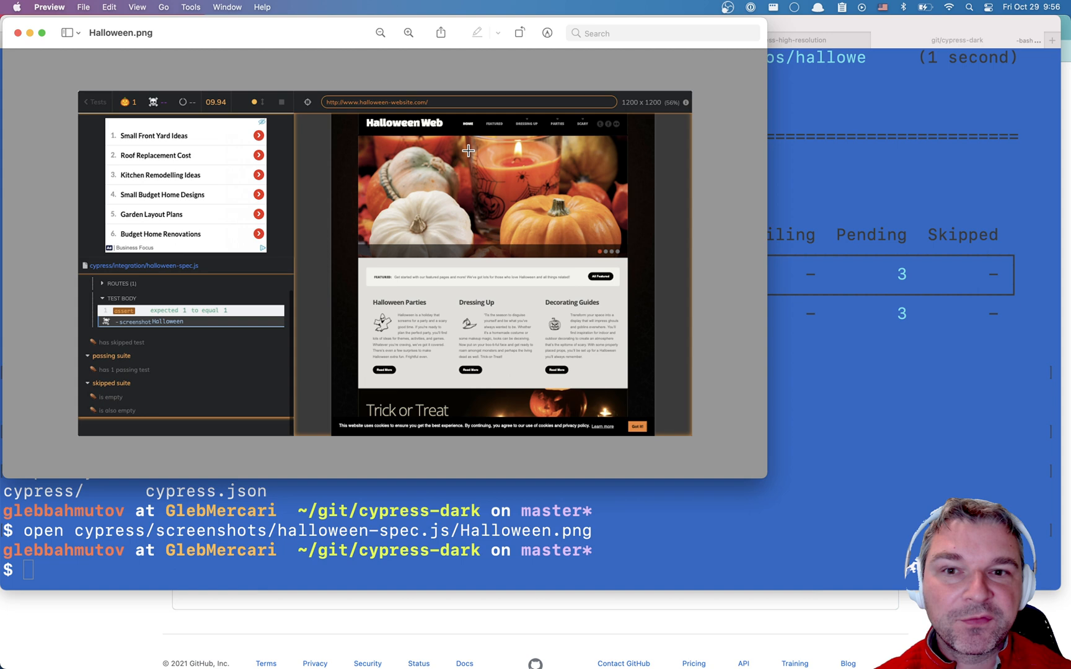
mouse_move(513, 141)
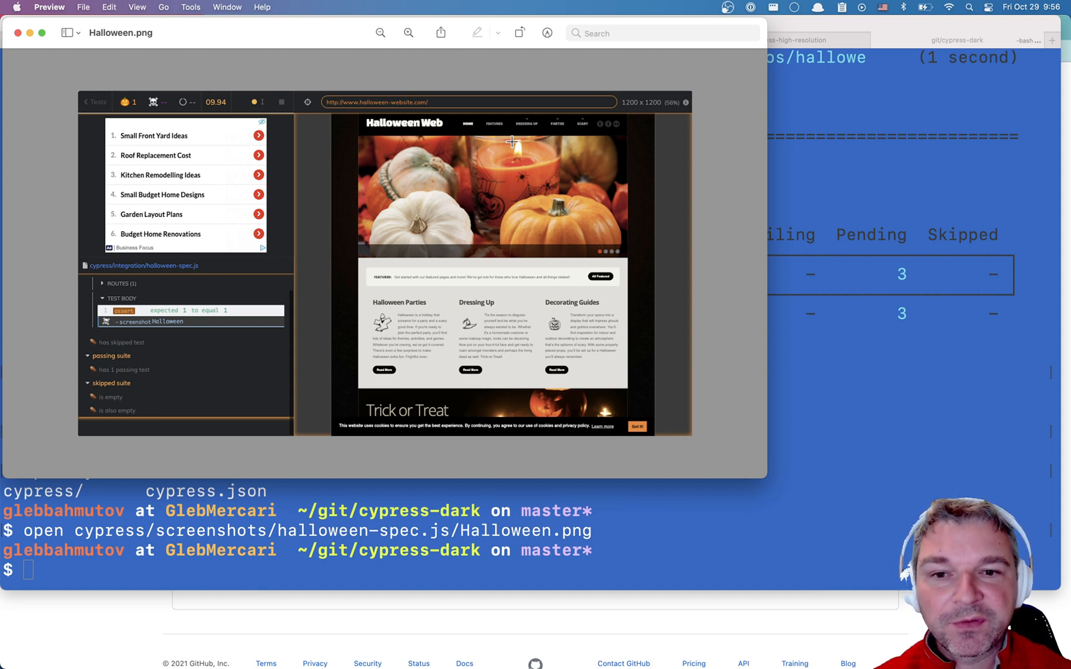
mouse_move(675, 363)
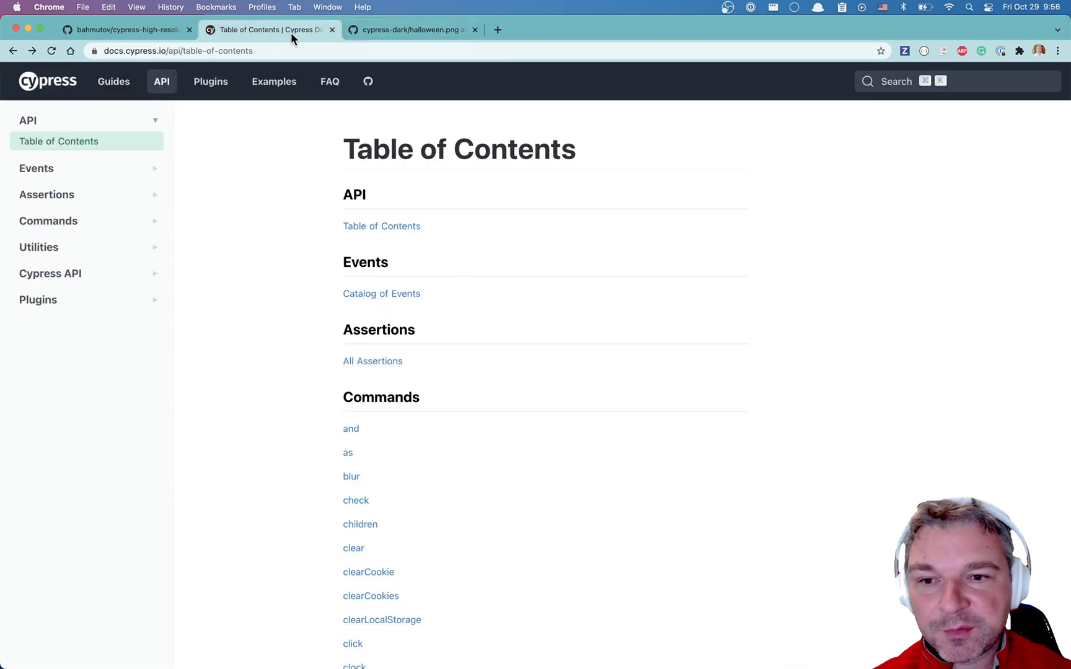
Search the docs and open the Browser Launch API headless screen-size example.
text(change window resolu)
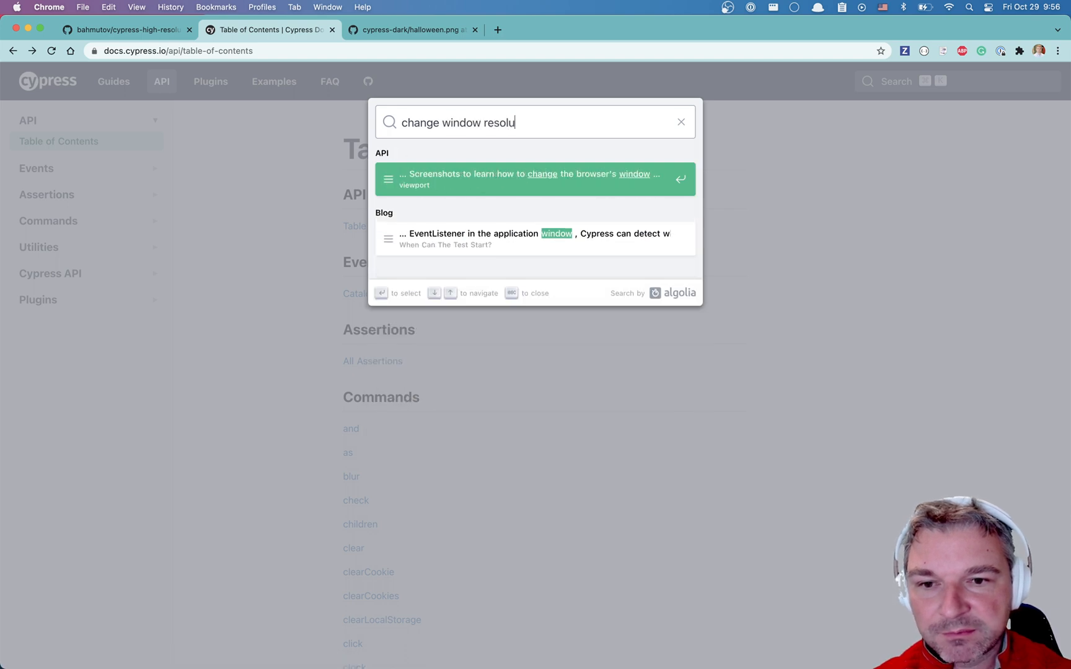
text(chang)
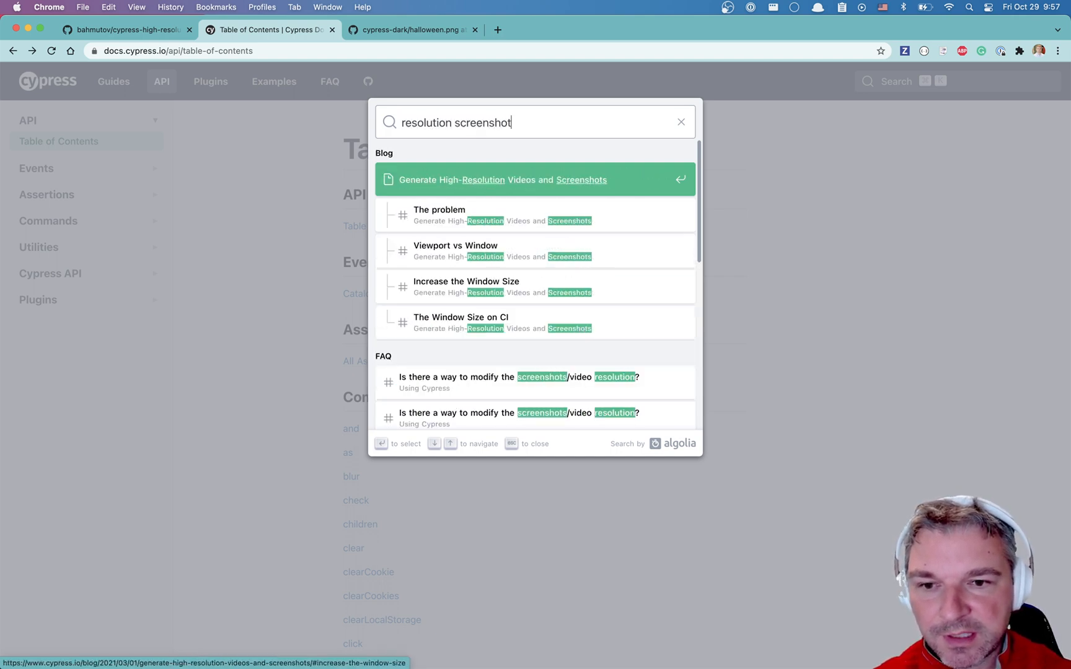
click(537, 383)
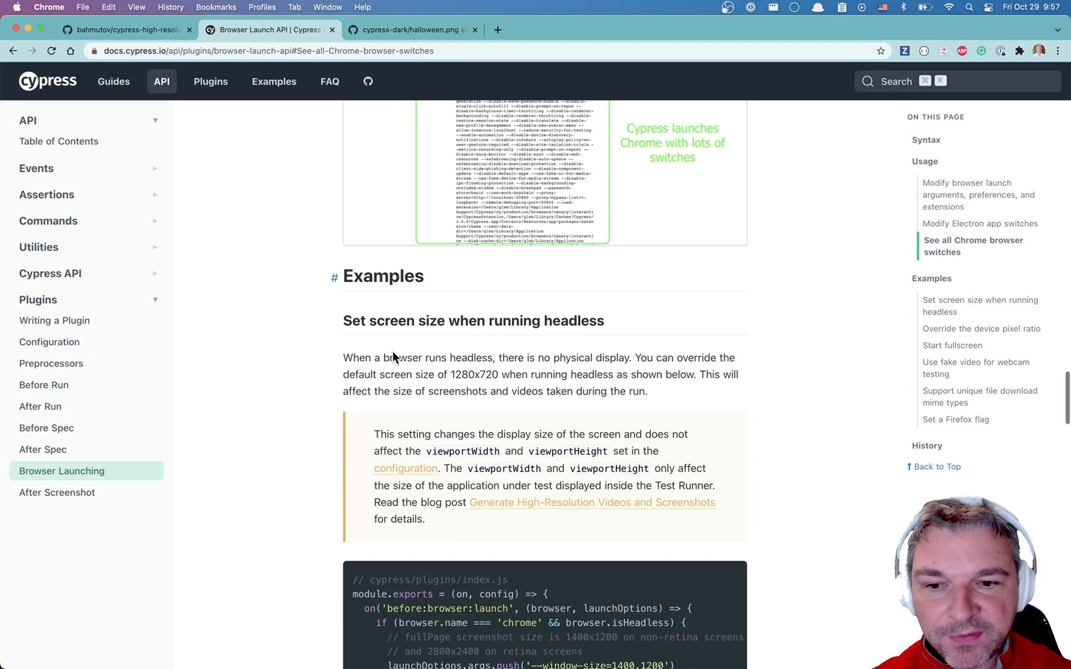
Scroll the headless screen-size code block and return to the cypress-high-resolution repository.
scroll(down, 3)
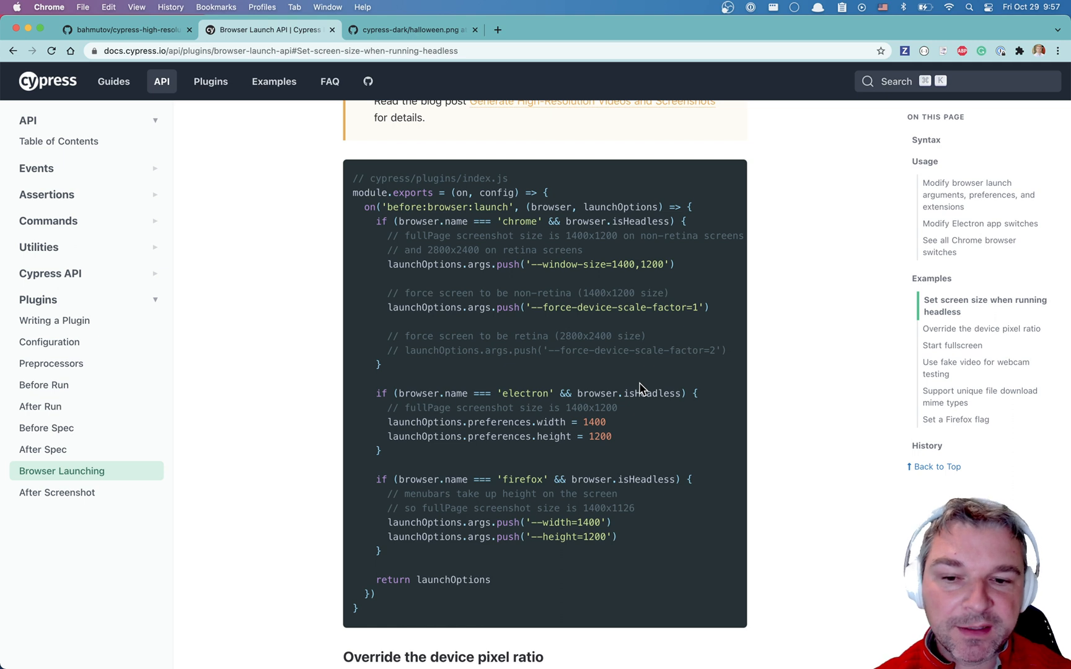
mouse_move(637, 324)
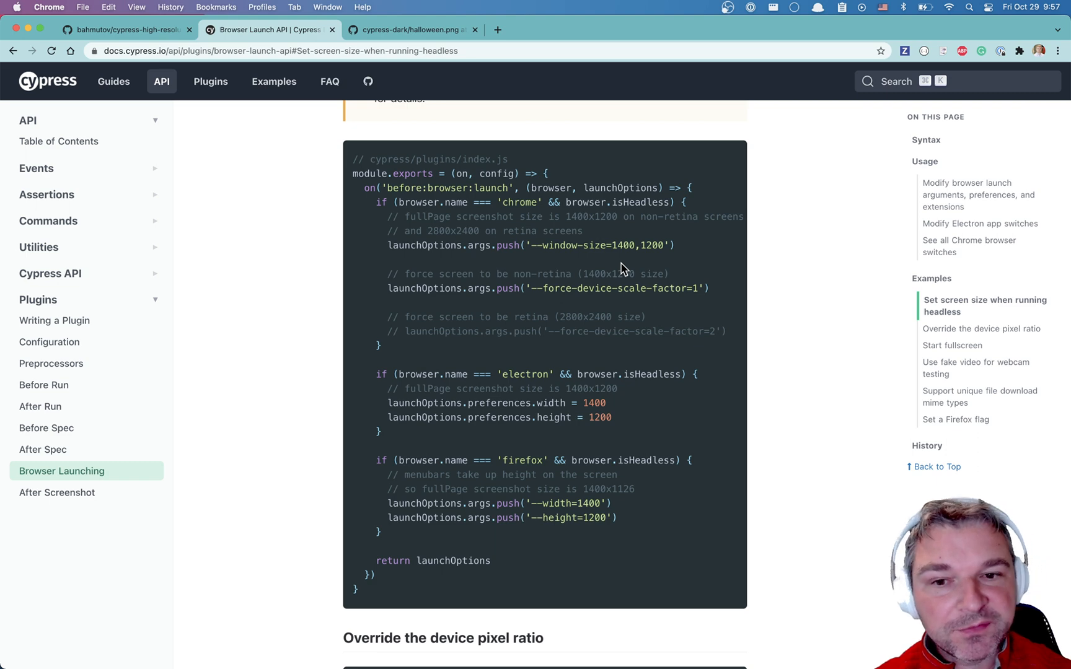
mouse_move(225, 96)
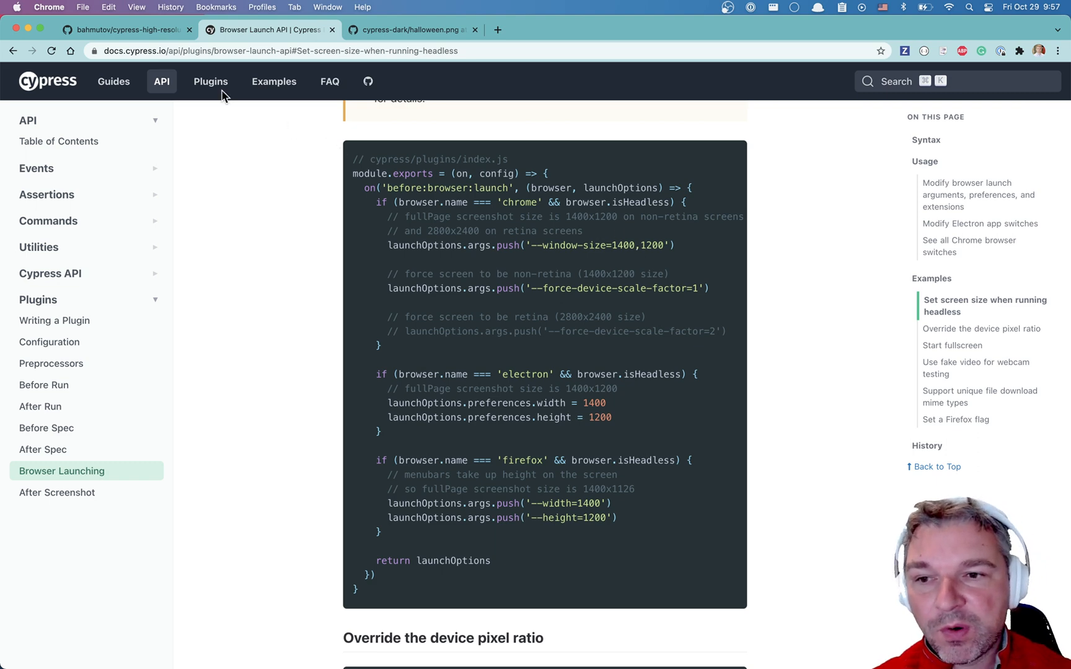
click(123, 30)
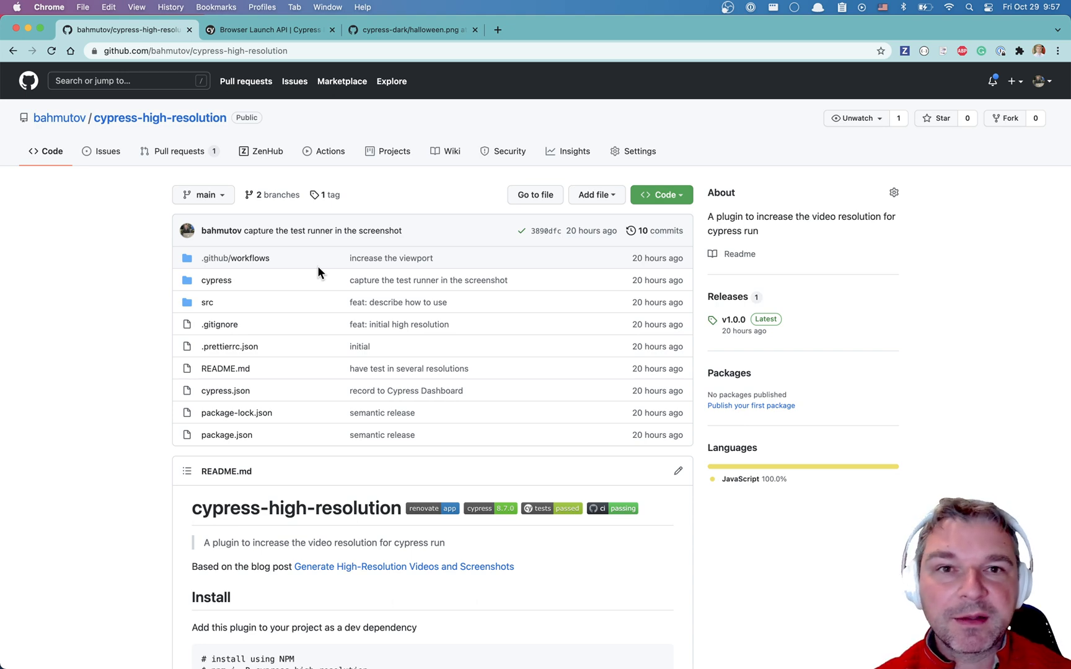
Select the 'npm i -D cypress-high-resolution' install command in the README.
scroll(down, 3)
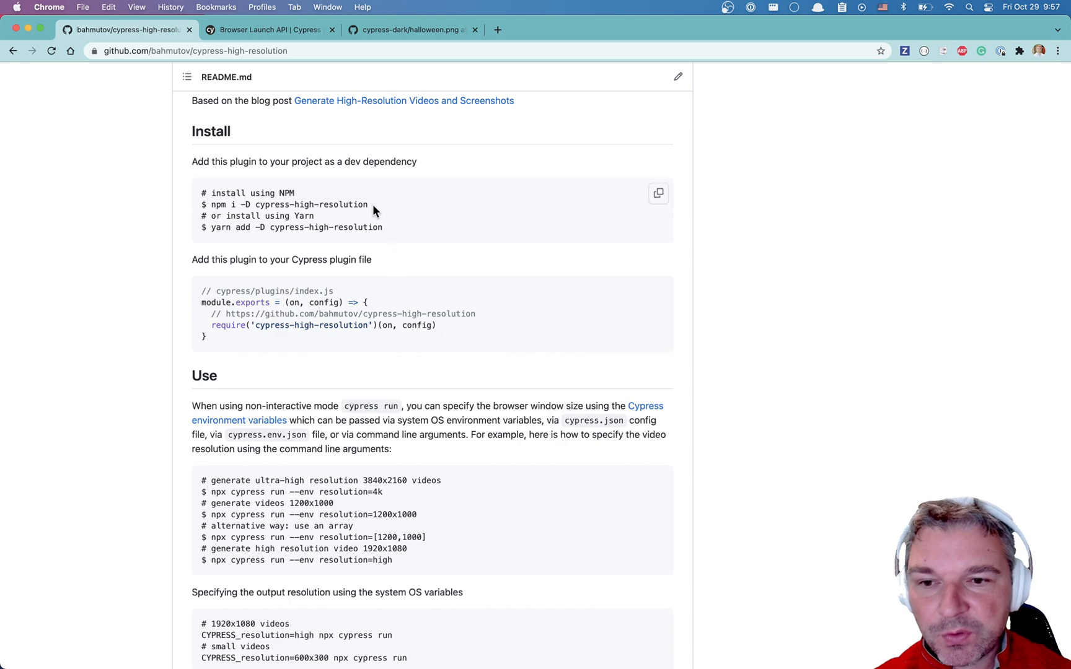
double_click(287, 205)
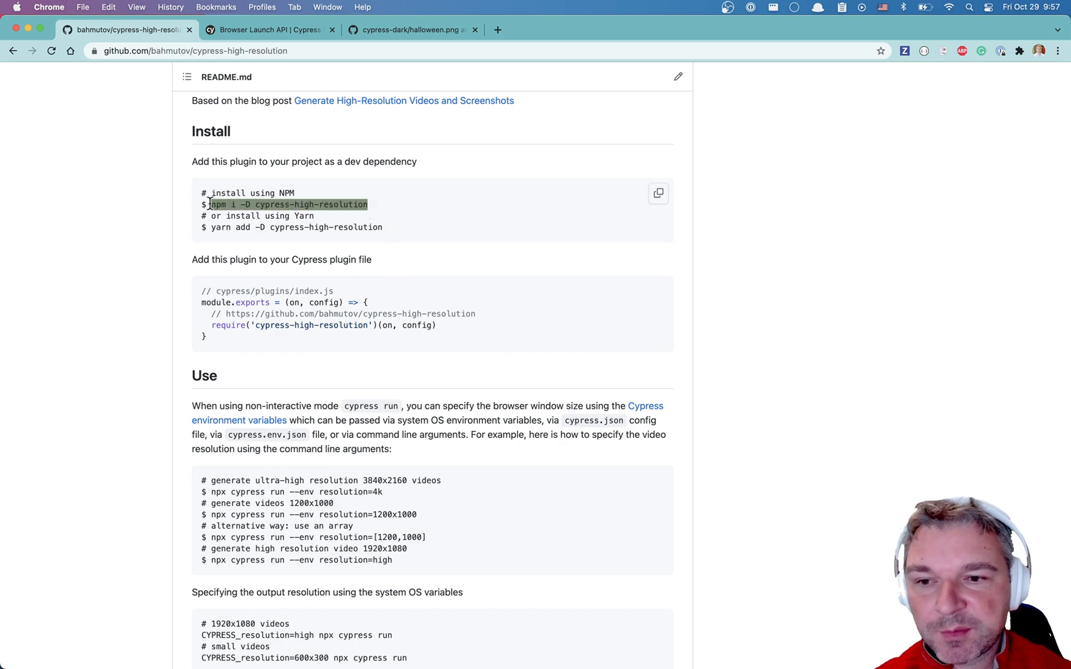
mouse_move(428, 267)
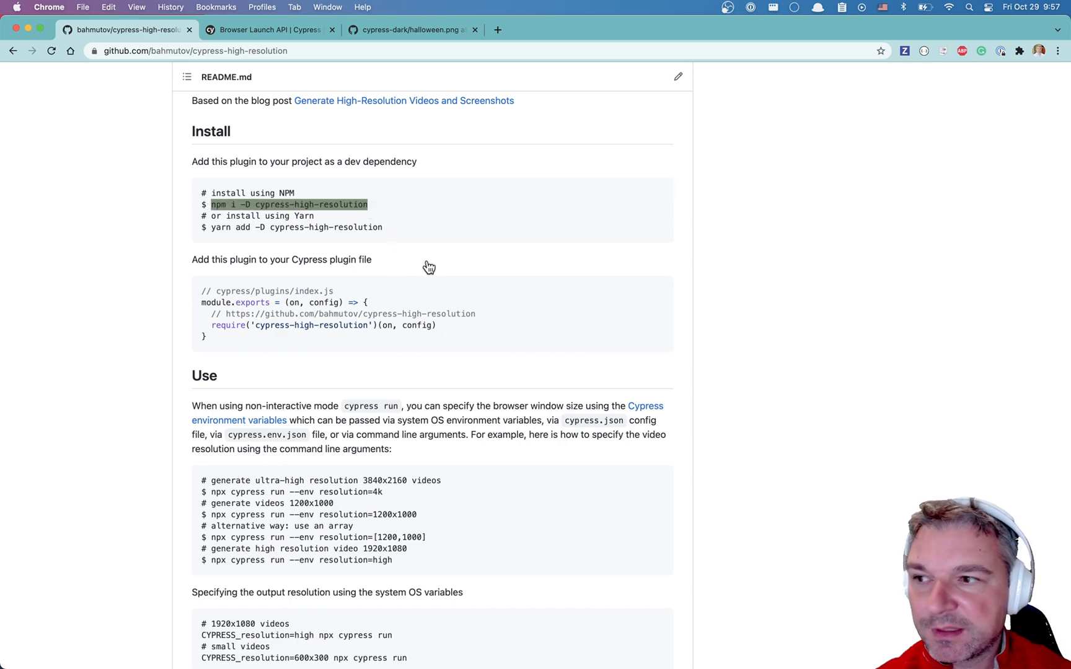
mouse_move(570, 244)
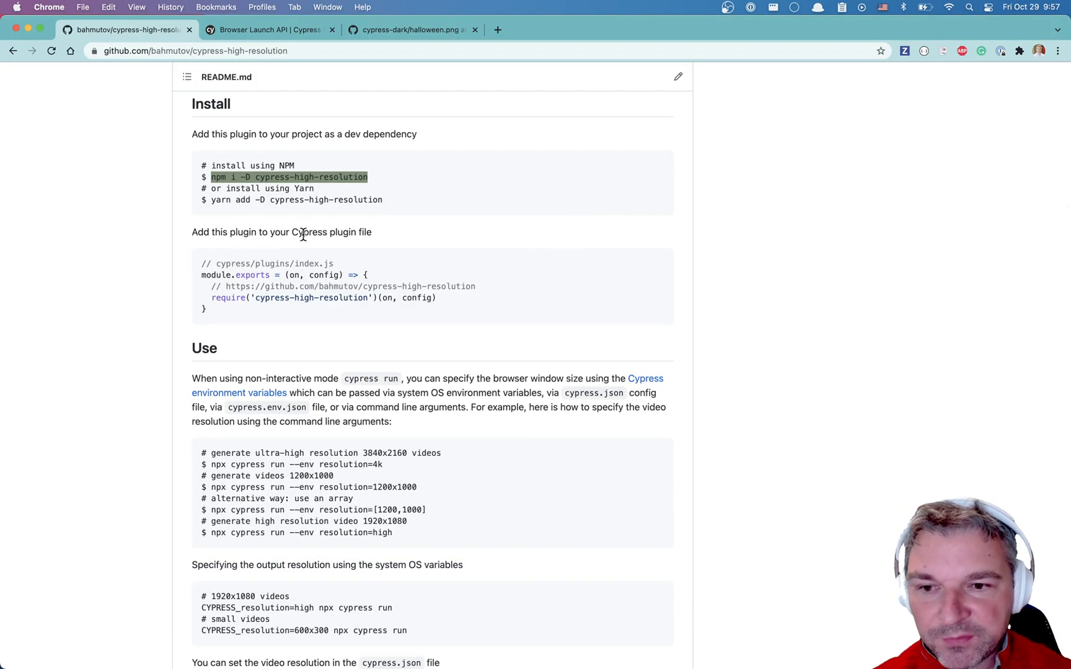
mouse_move(423, 312)
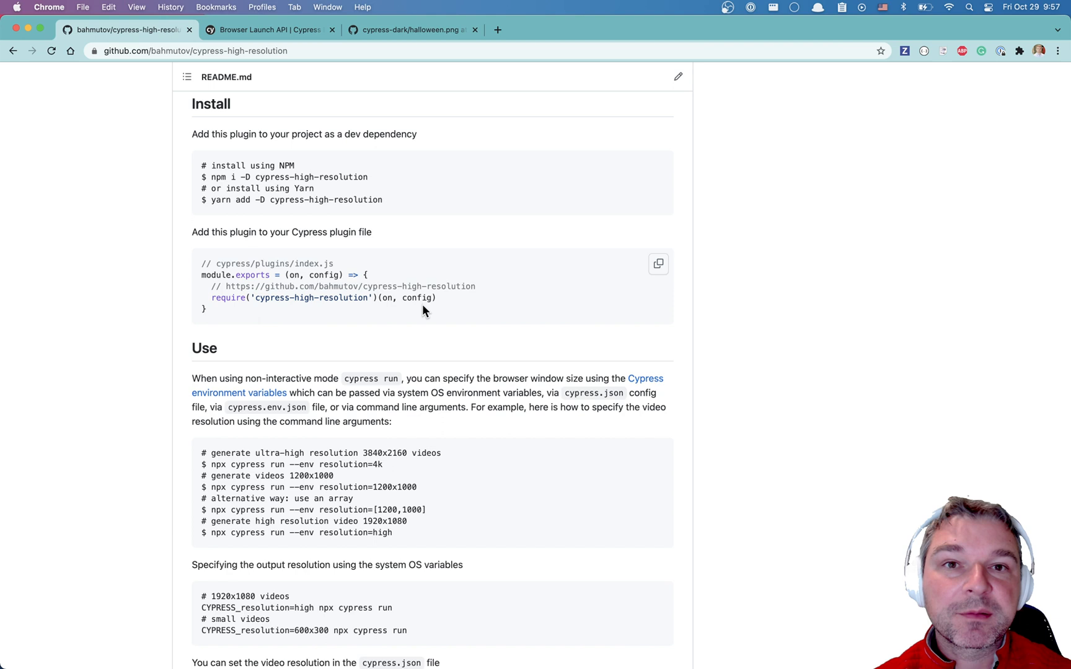
mouse_move(440, 302)
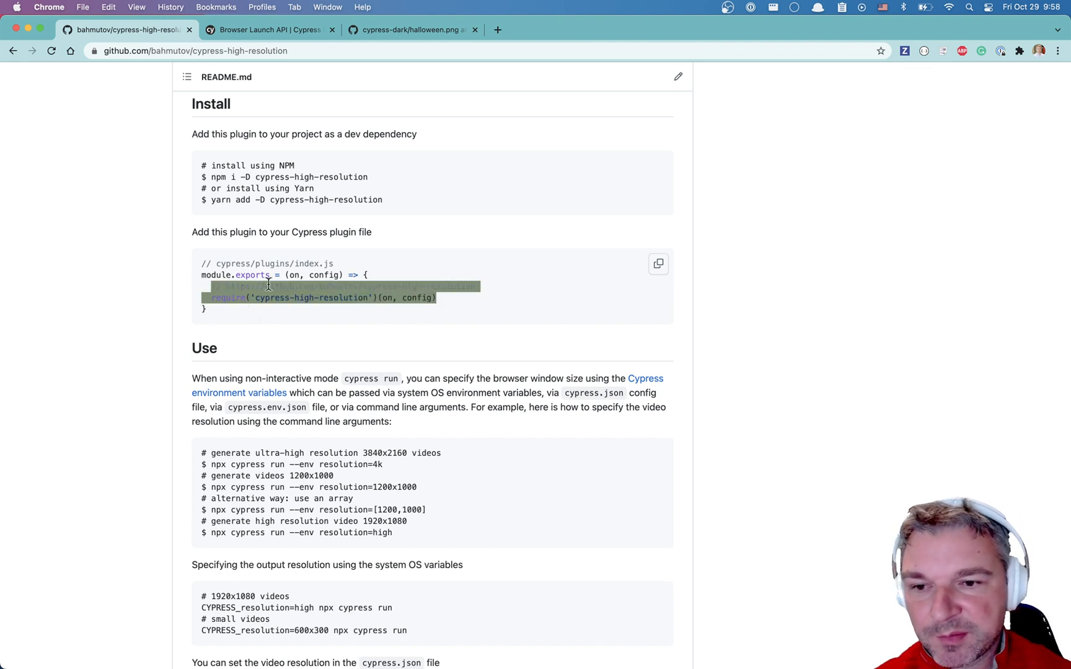
mouse_move(533, 313)
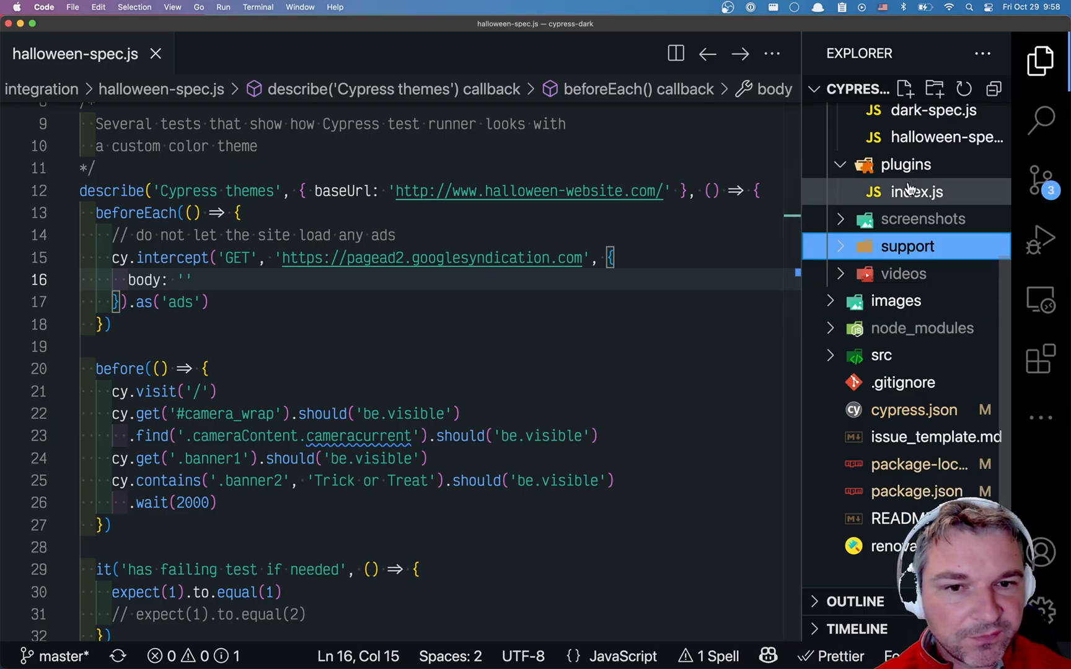
Open cypress/plugins/index.js to add the cypress-high-resolution require line.
click(918, 193)
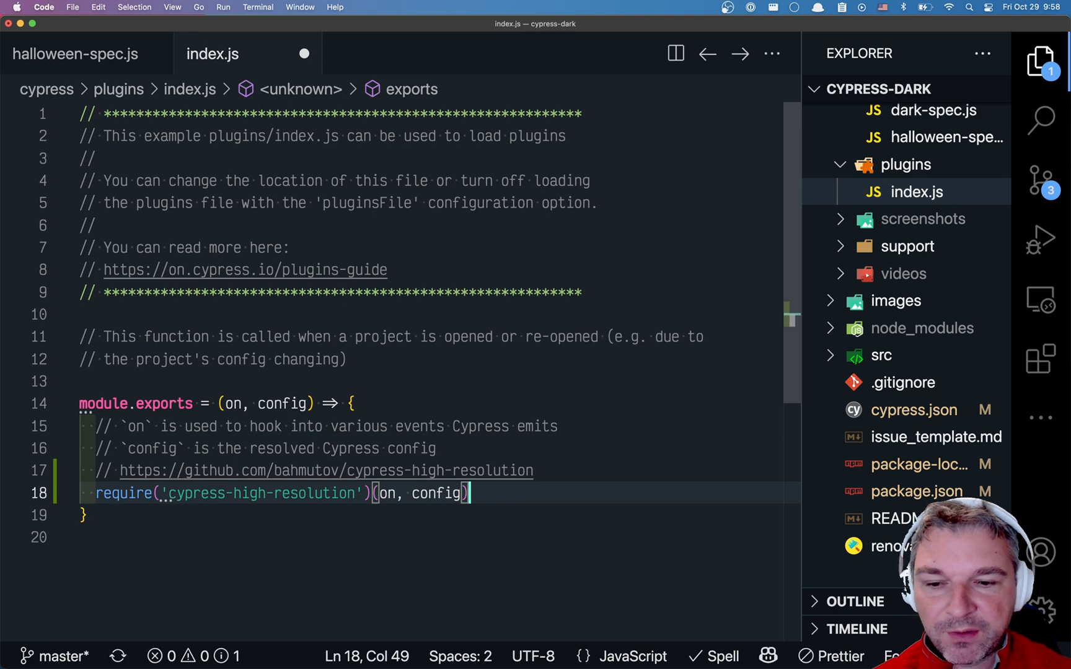
mouse_move(304, 53)
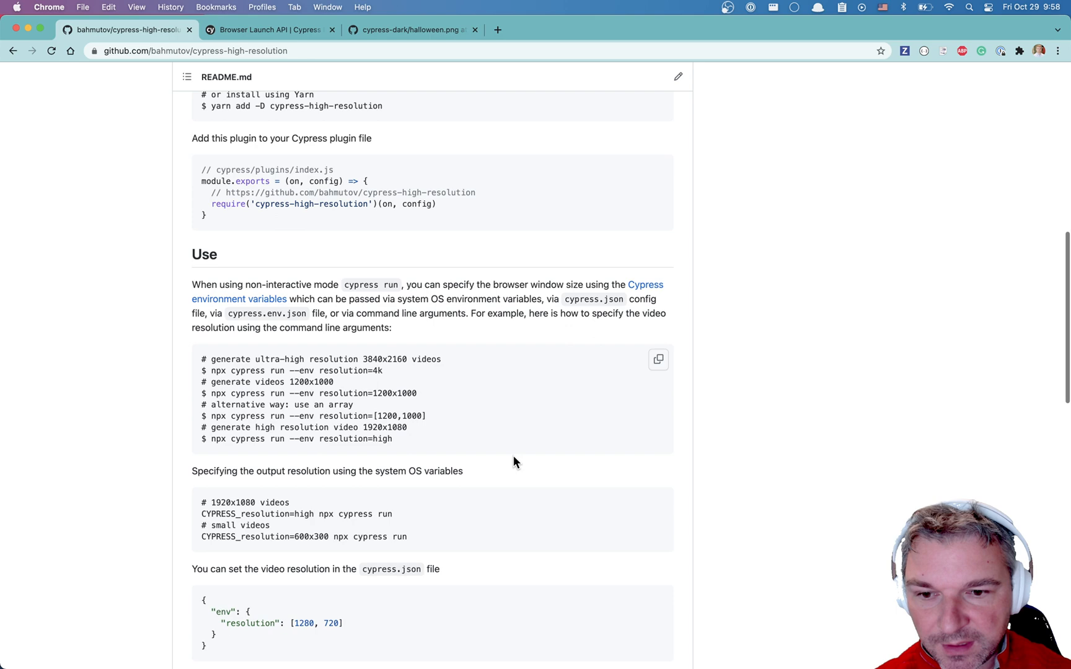
mouse_move(358, 389)
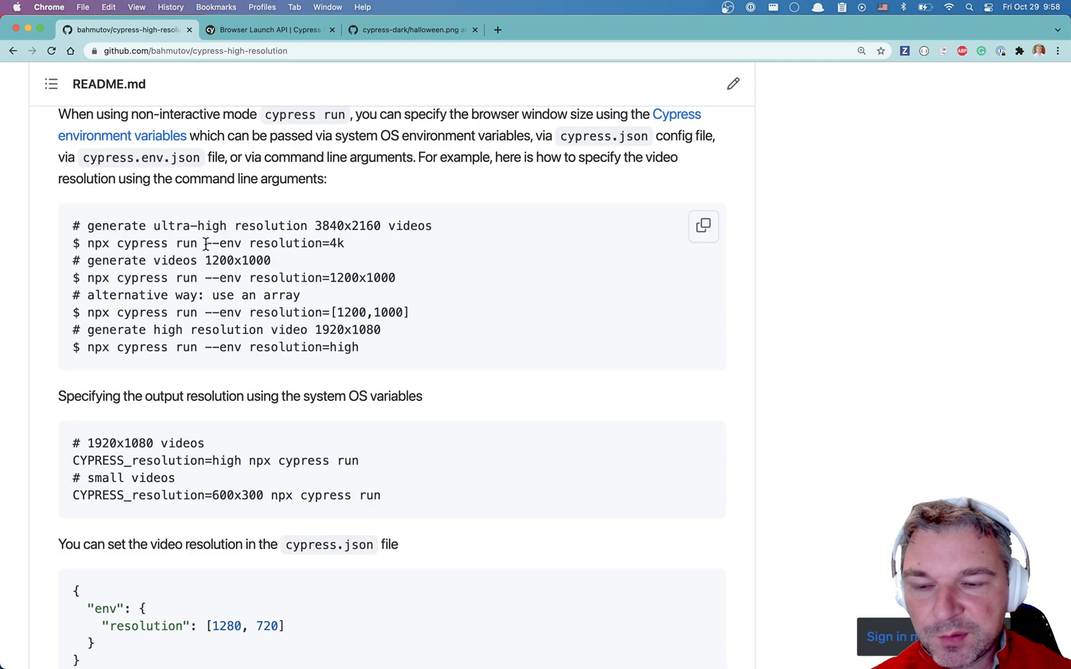
Highlight the 'resolution' environment variable and '1200x1000' value in the README examples.
double_click(284, 243)
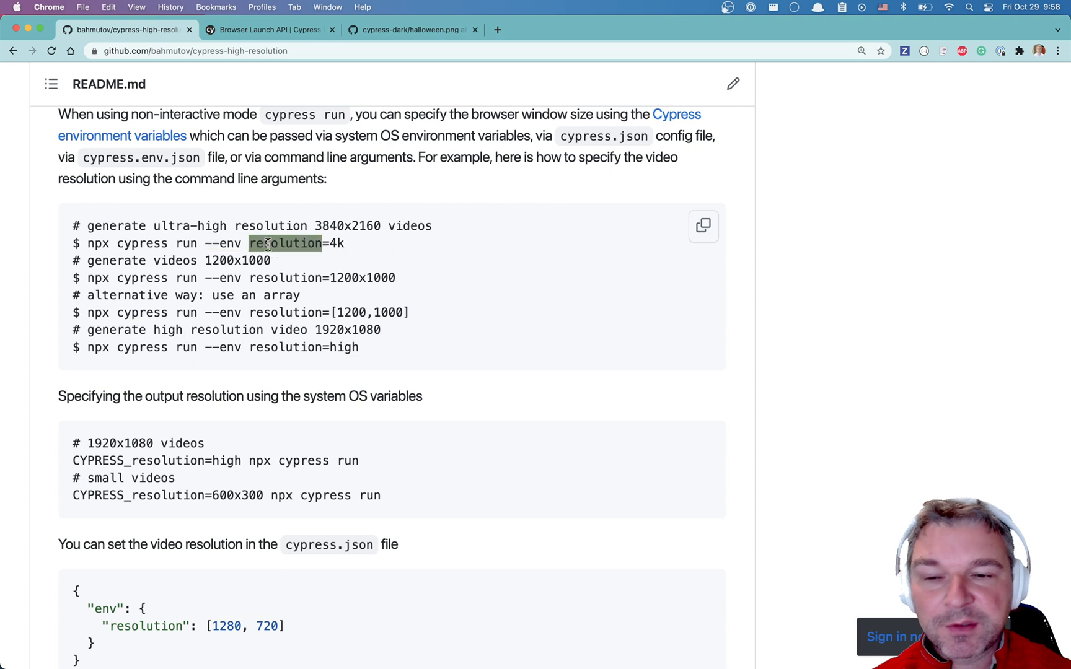
double_click(362, 277)
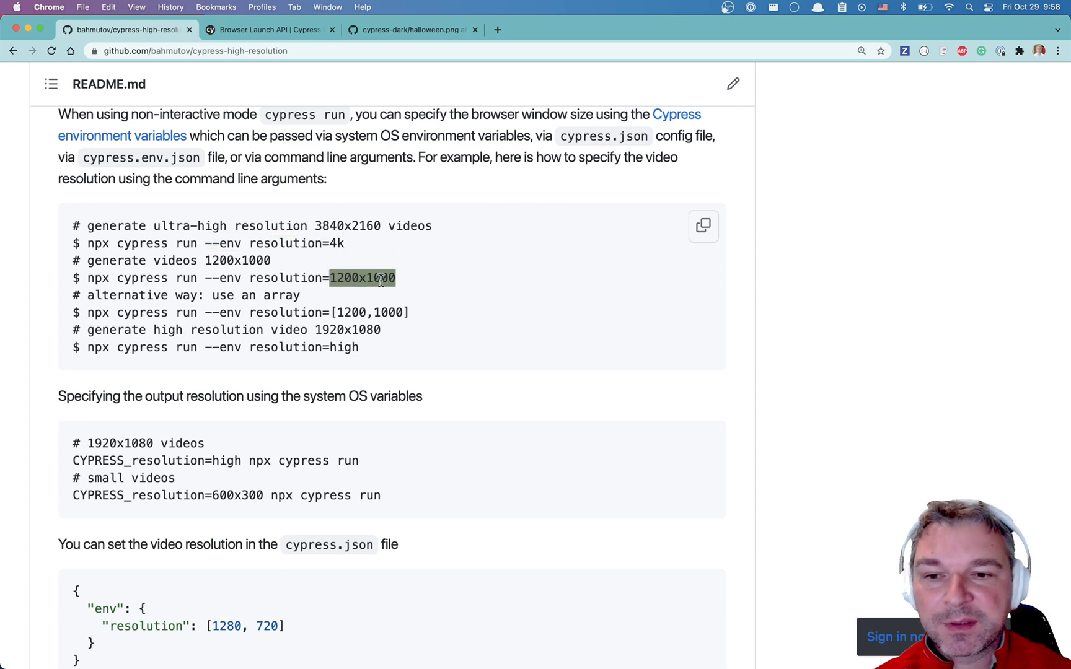
double_click(337, 243)
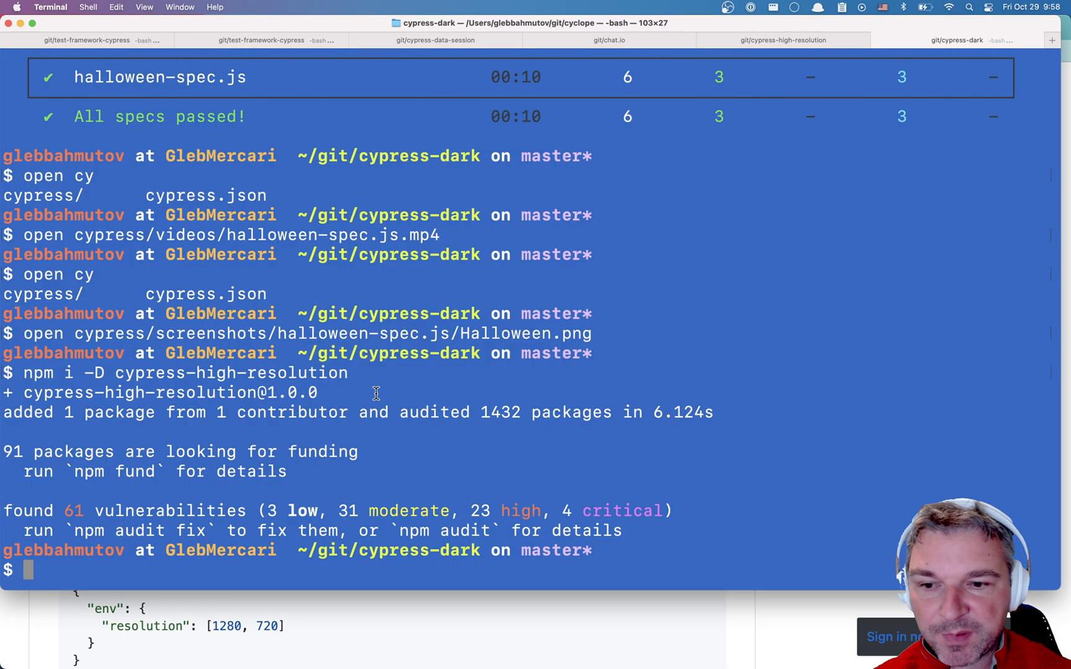
Run halloween-spec.js with --env resolution=high to produce a 1920×1080 screenshot.
text(npx cypress run --spec cypress/integration/halloween-spec.js -)
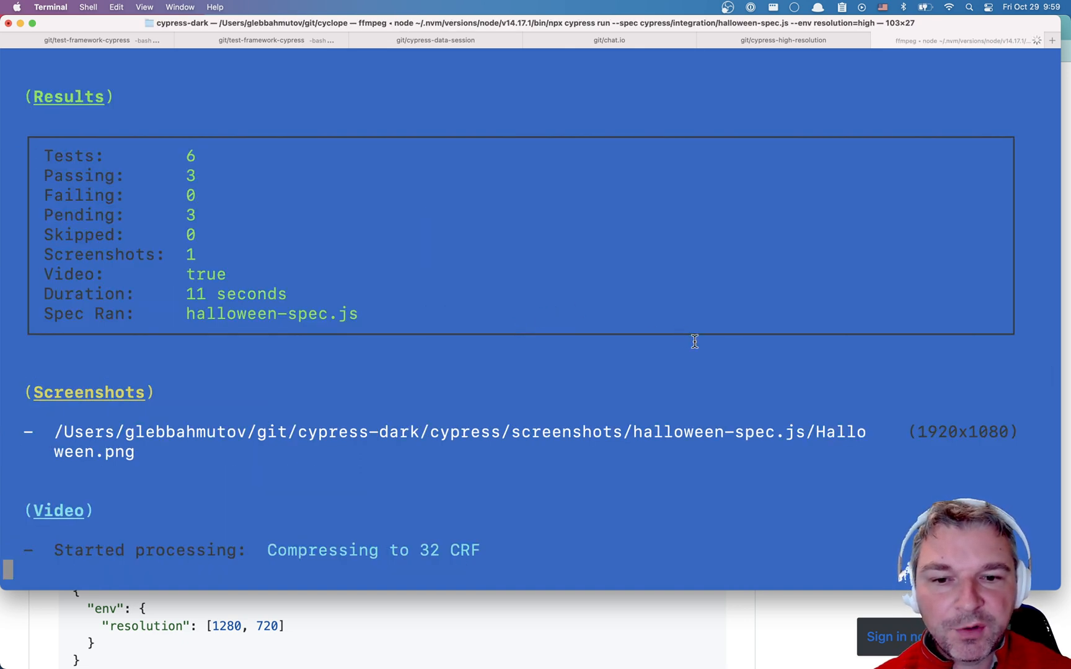
scroll(down, 3)
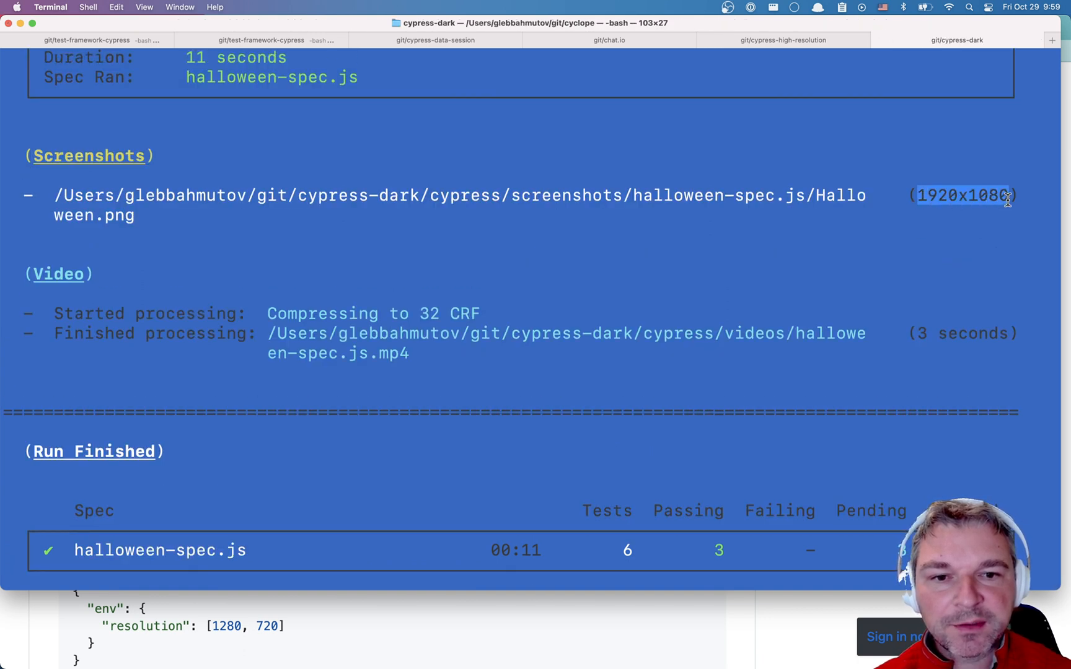
mouse_move(973, 230)
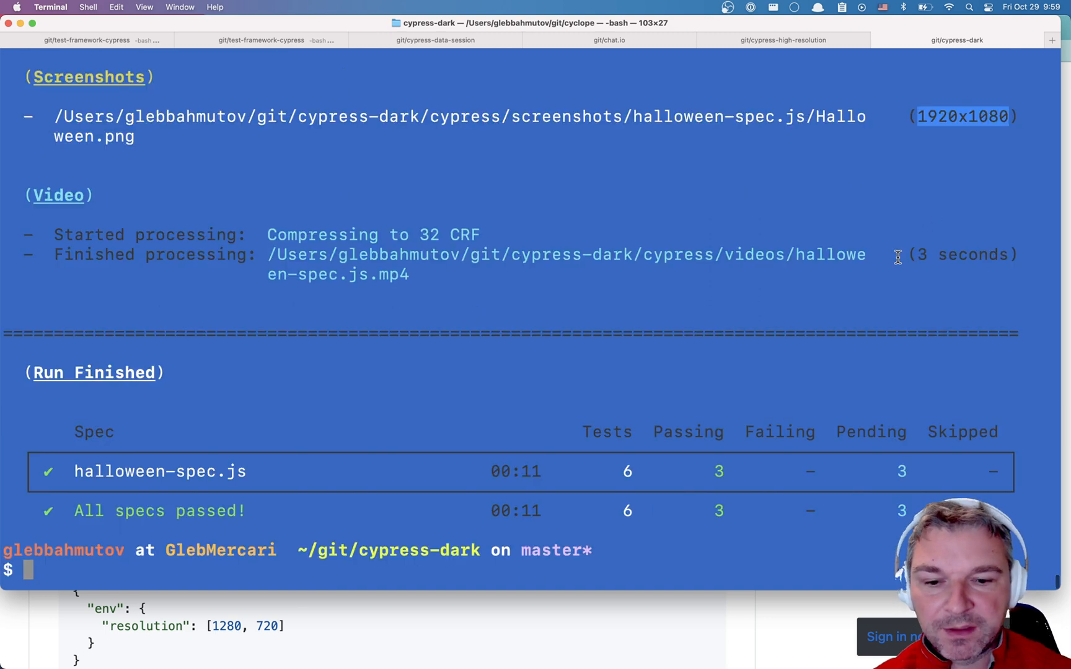
Open cypress/screenshots/halloween-spec.js/Halloween.png in Preview.
text(open cypress/screenshots/halloween-spec.js/Halloween.png)
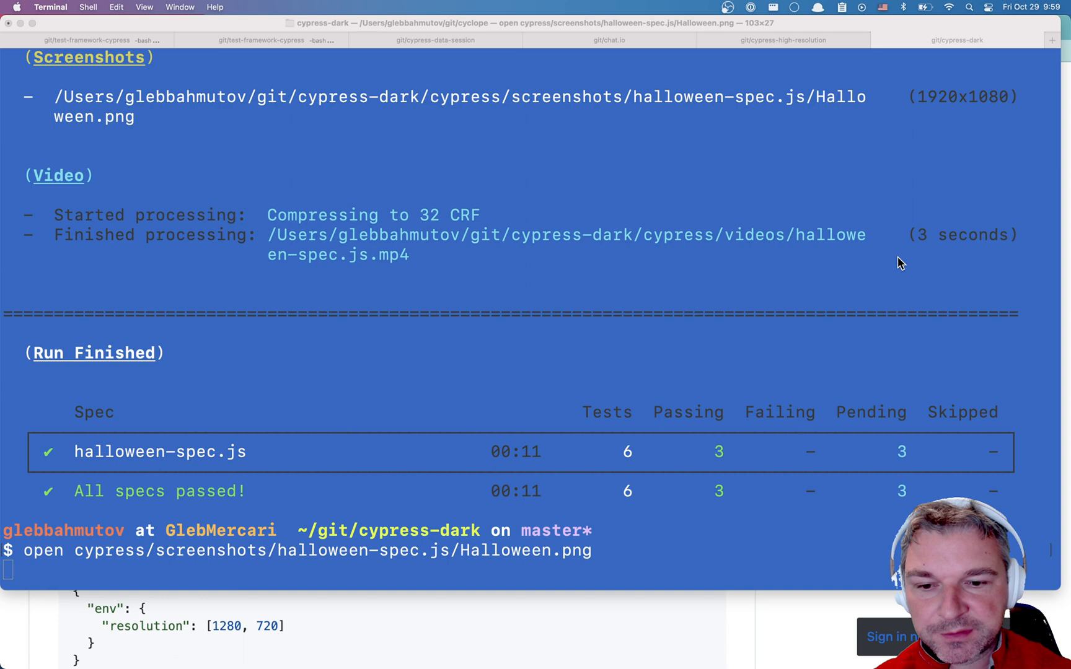
key(Return)
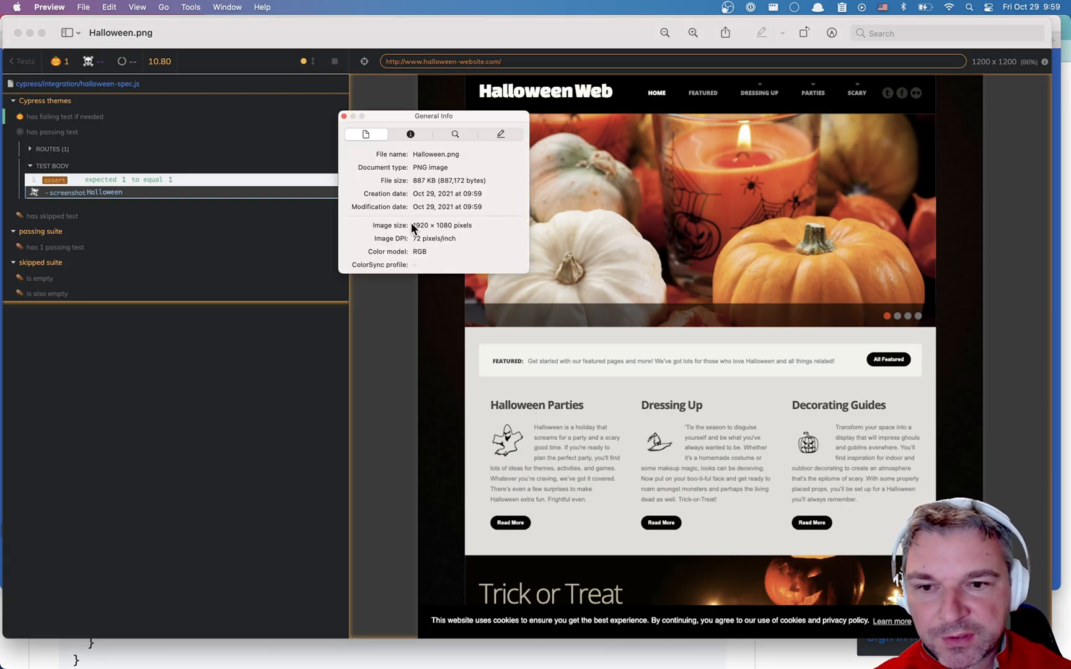
Check in Preview's inspector that Halloween.png measures 1920 × 1080 pixels.
click(345, 115)
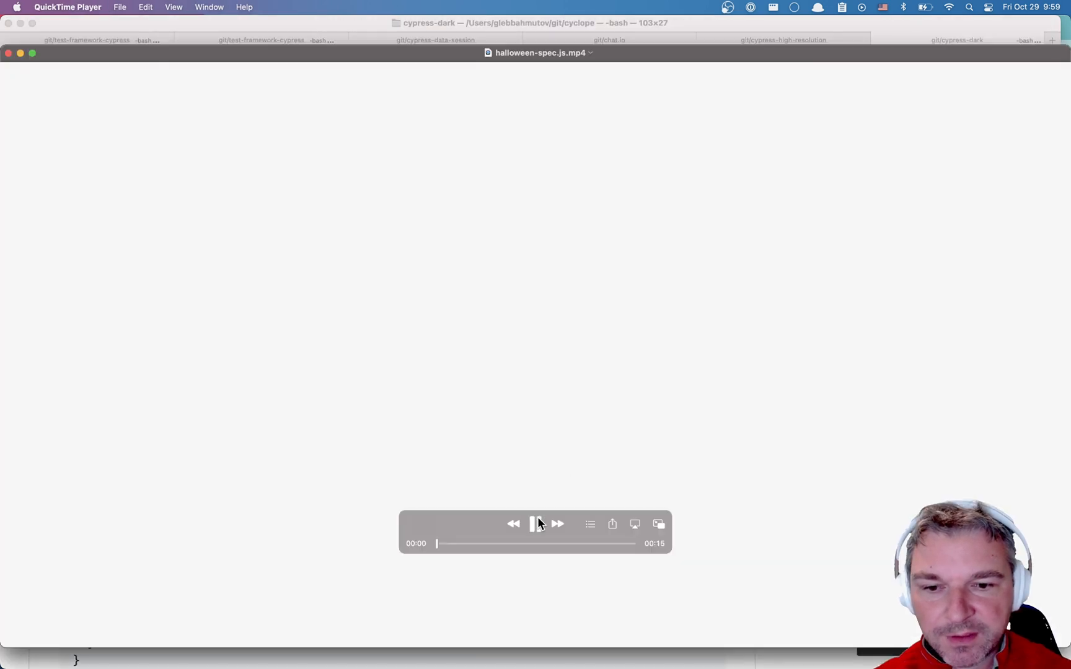
Play halloween-spec.js.mp4 through to its 15-second end, then stop playback.
click(536, 525)
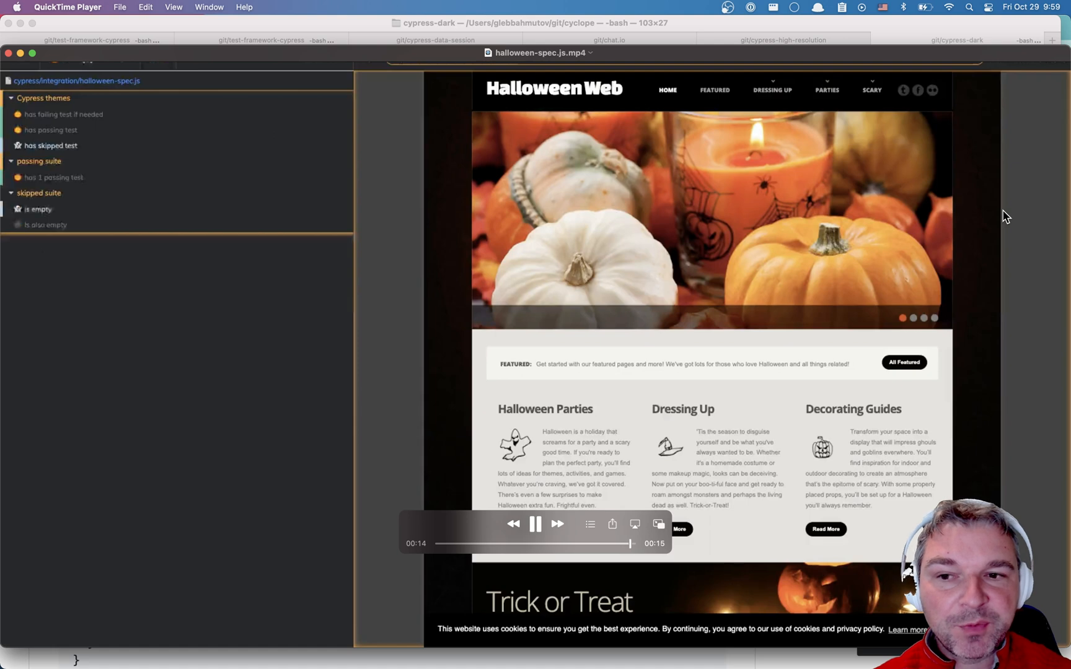
click(536, 524)
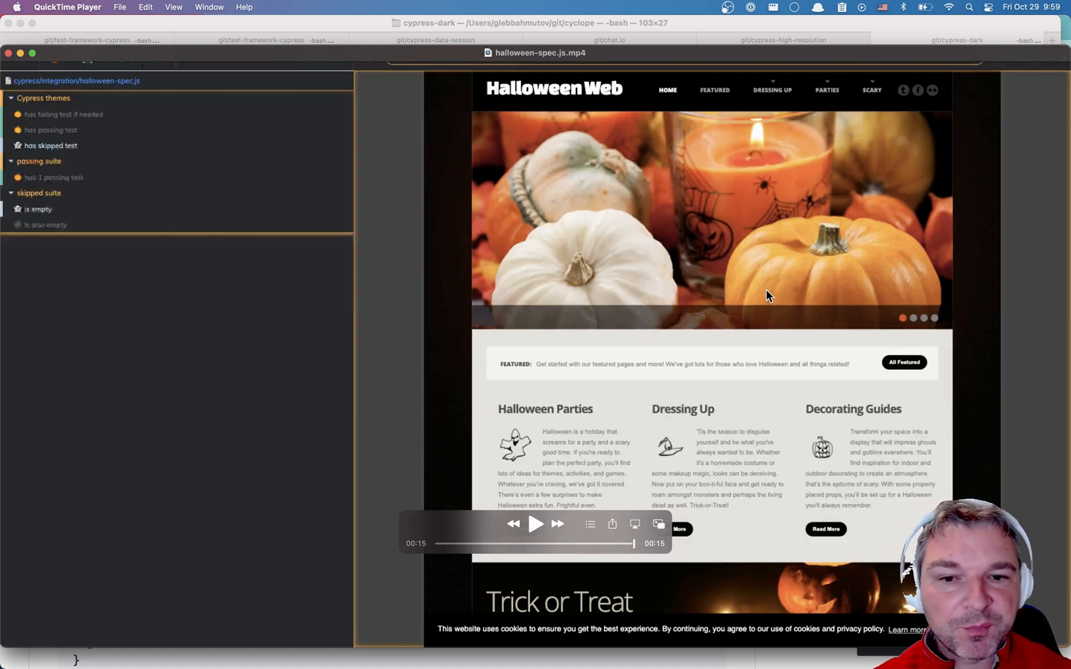
mouse_move(668, 223)
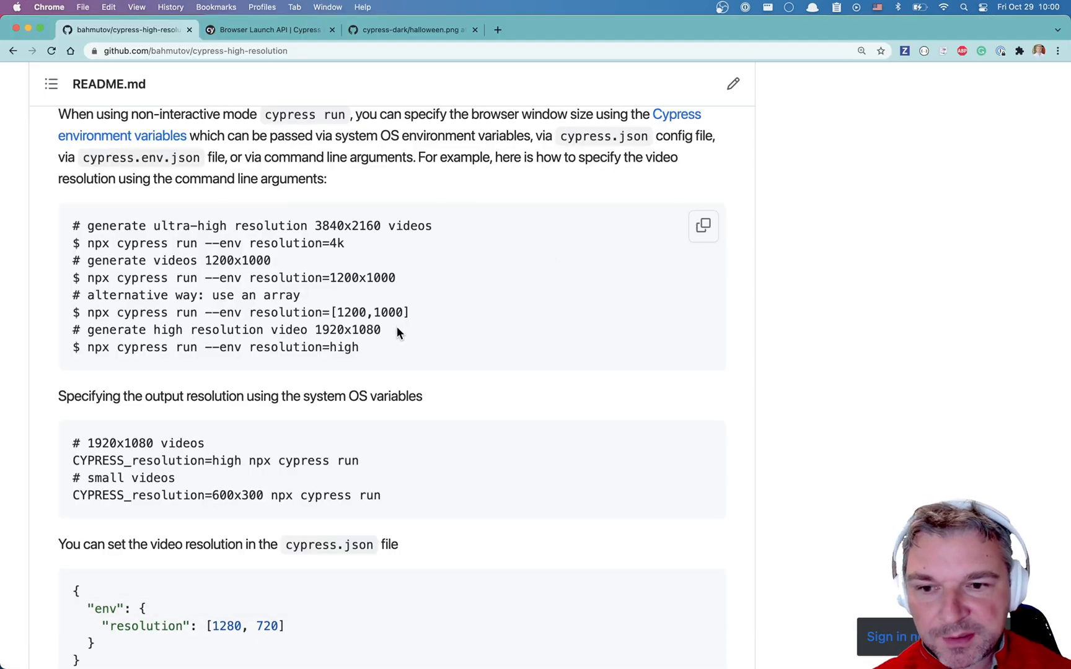
double_click(364, 278)
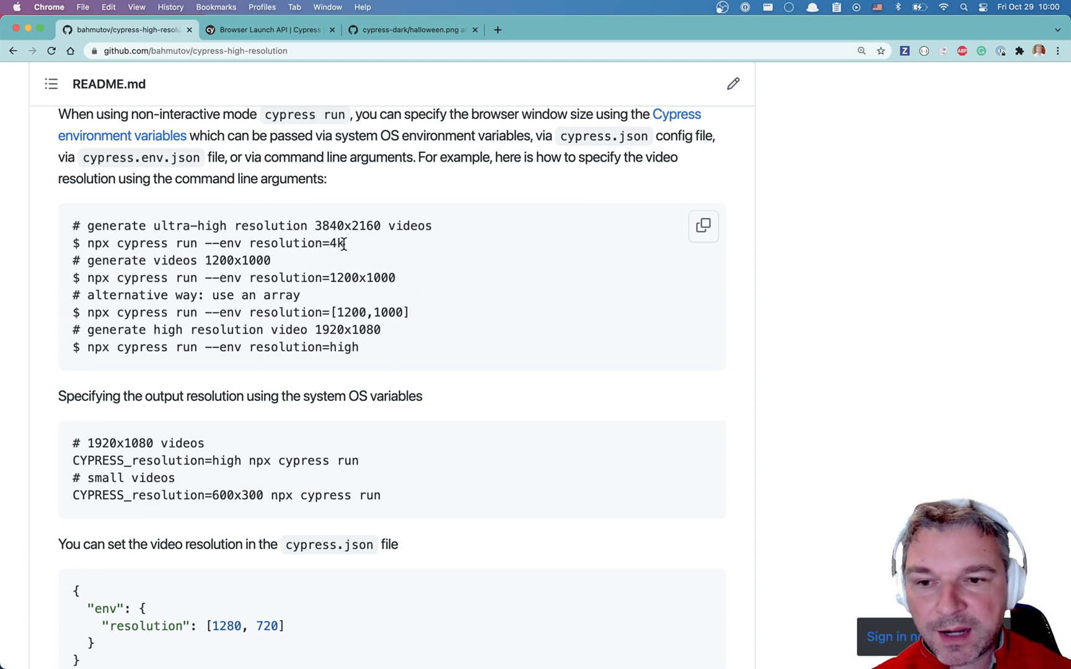
double_click(335, 243)
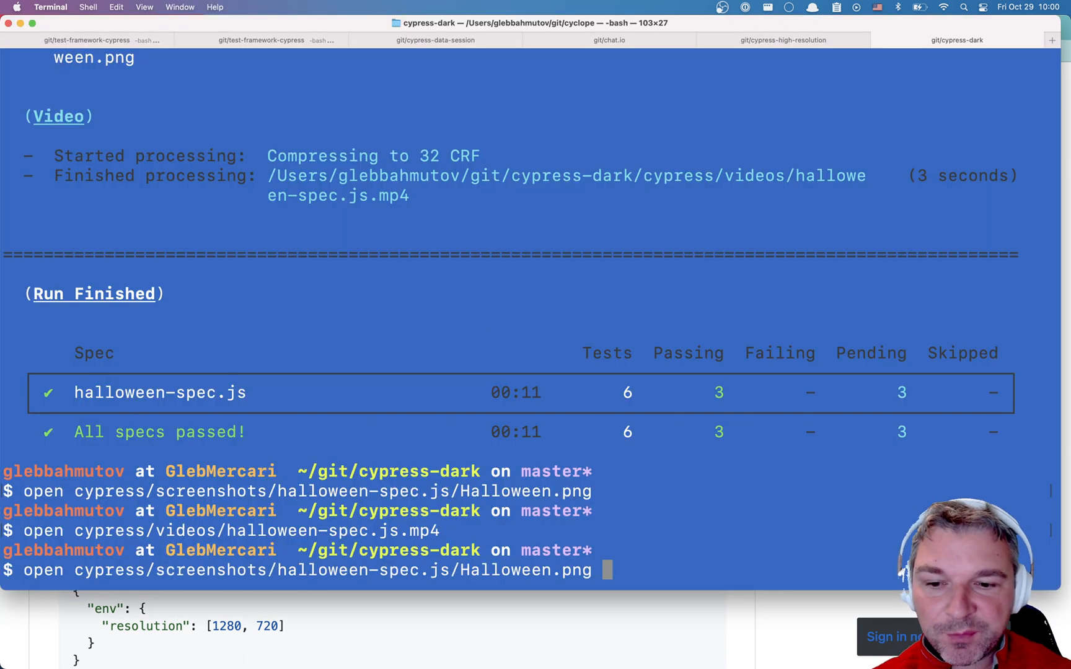
Run halloween-spec.js with --env resolution=4k, getting a 3840x2160 screenshot, and open its video.
text(npx cypress run --spec cypress/integration/halloween-spec.js --env resolution=4k)
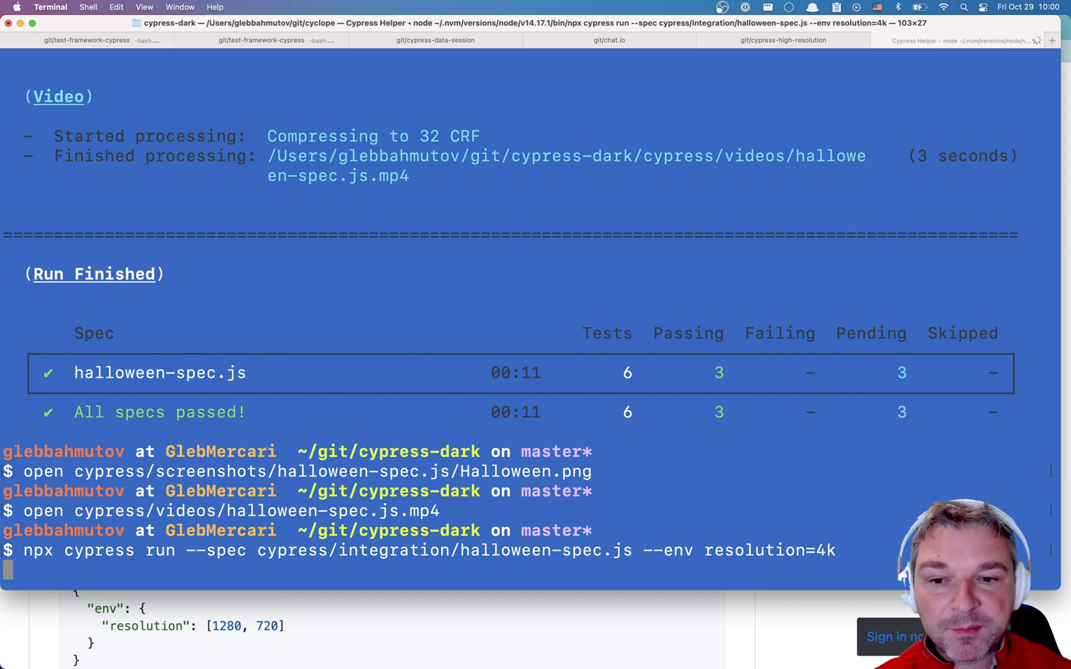
key(Return)
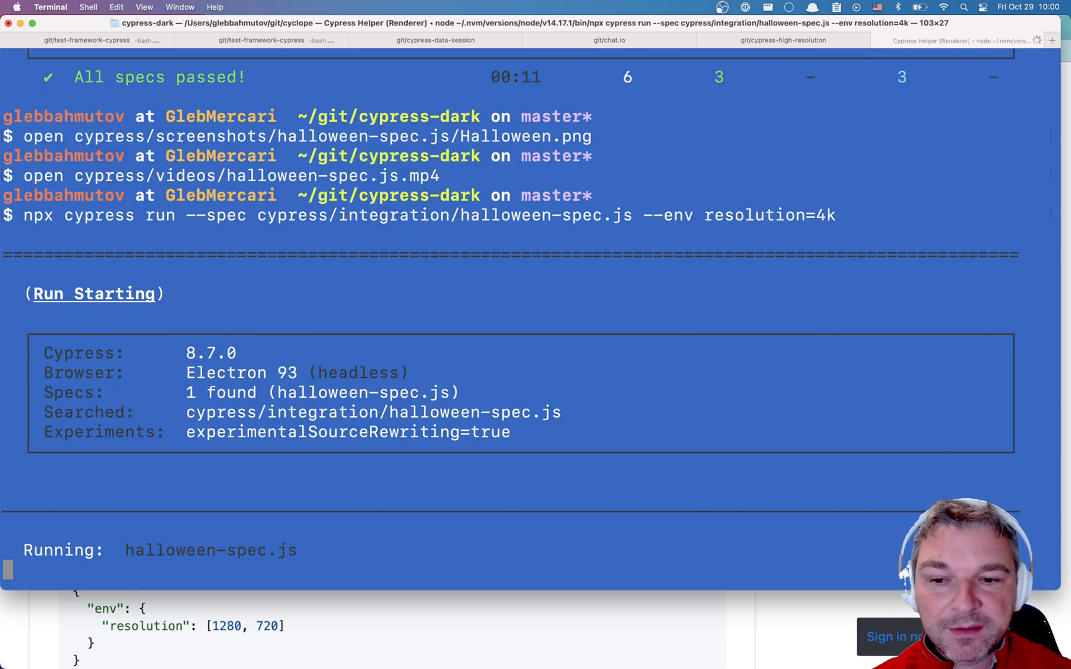
scroll(down, 3)
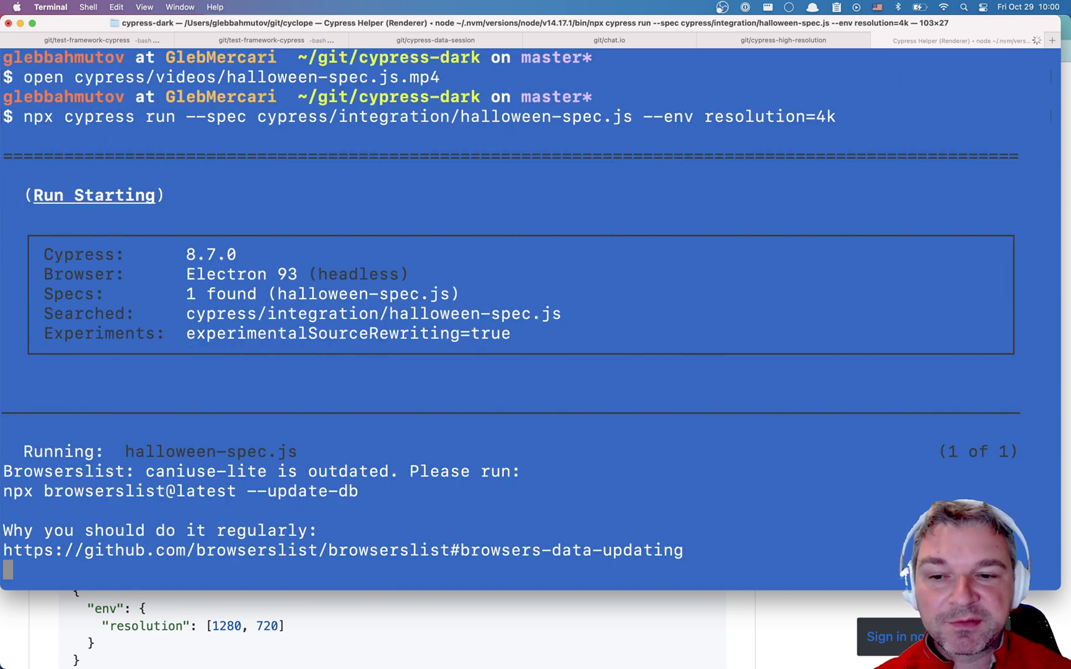
scroll(down, 3)
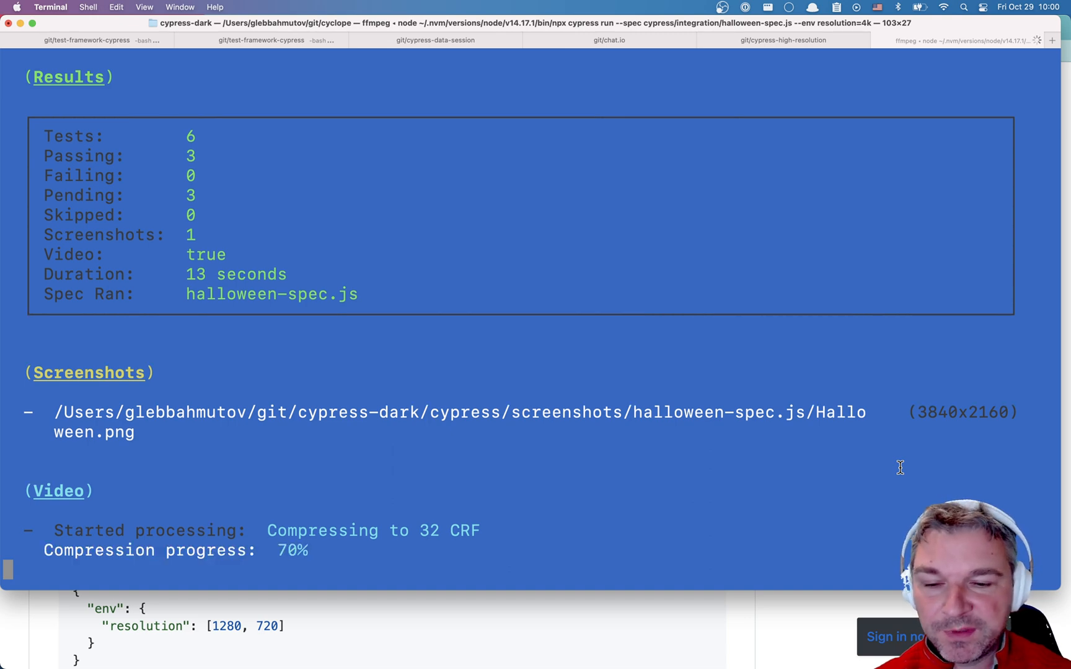
key(Return)
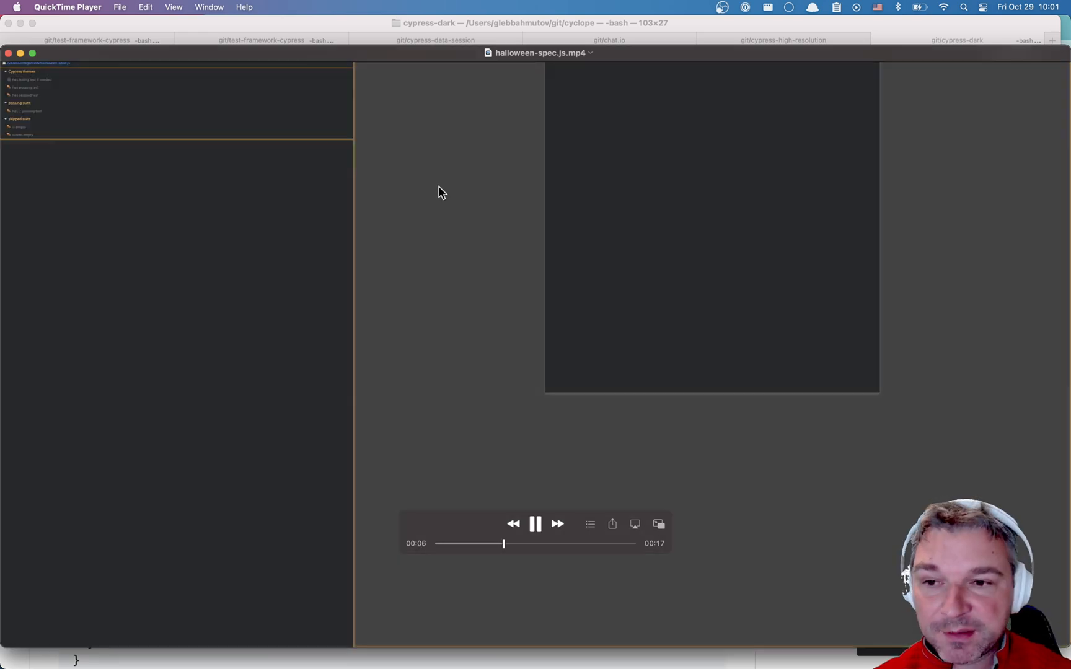
mouse_move(753, 177)
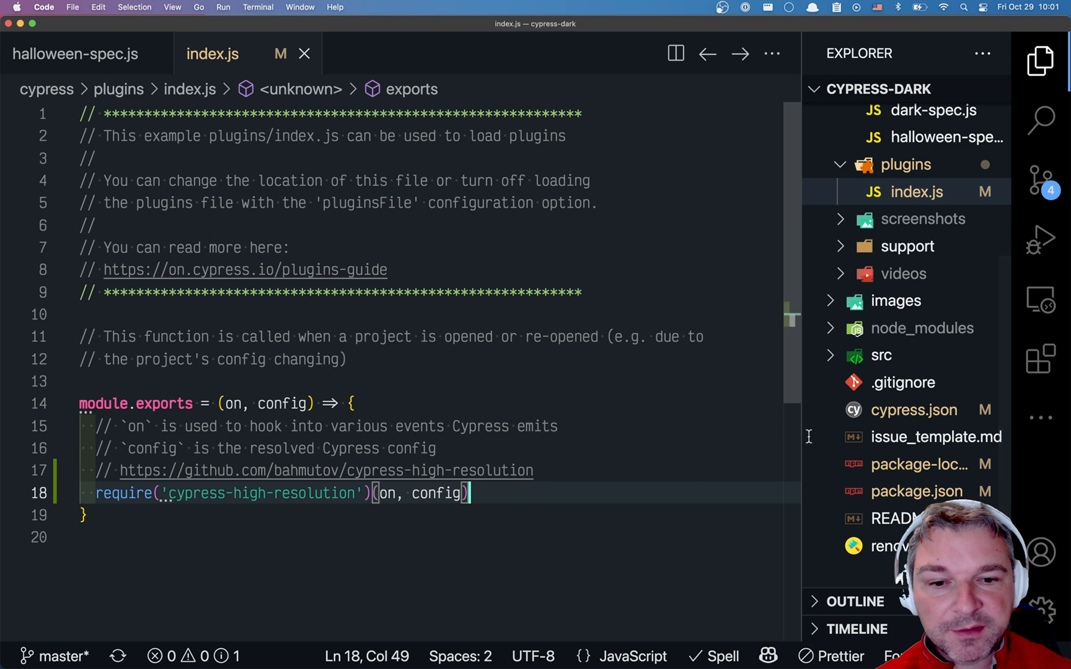
Open cypress.json from the Explorer file list.
click(916, 192)
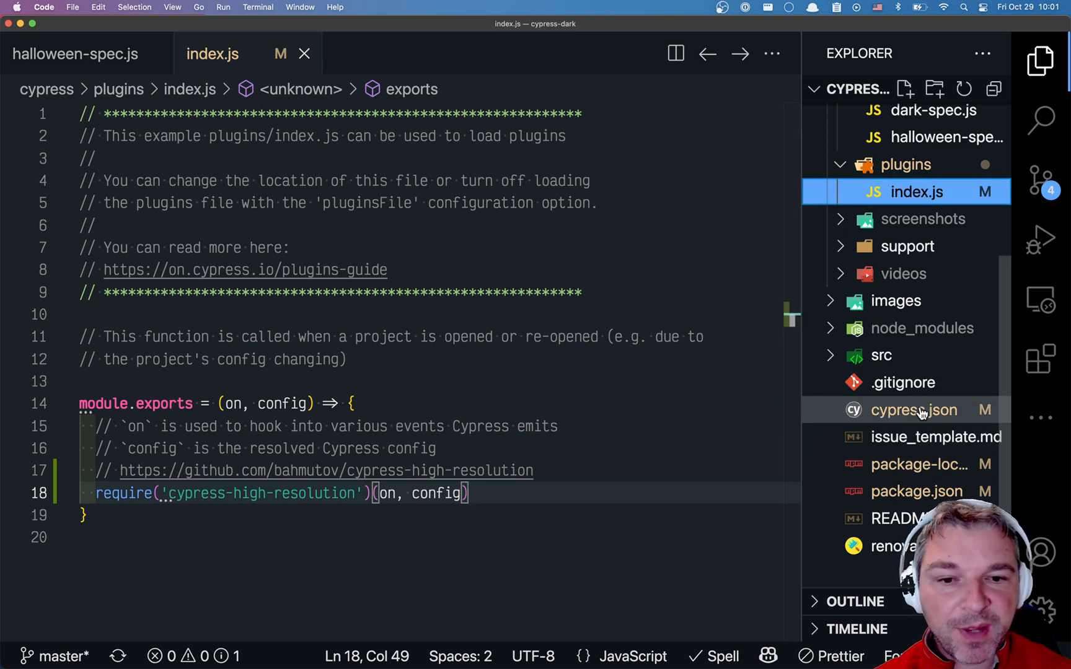
click(914, 411)
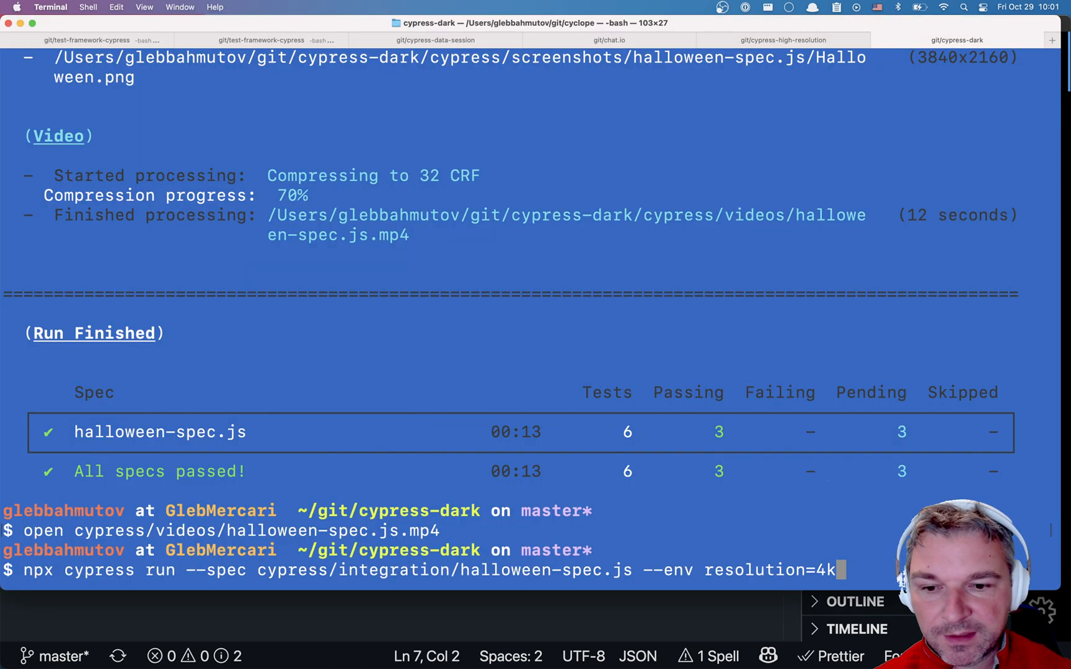
Rerun the 4k spec with --config viewportWidth=2400,viewportHeight=2400.
text(--con)
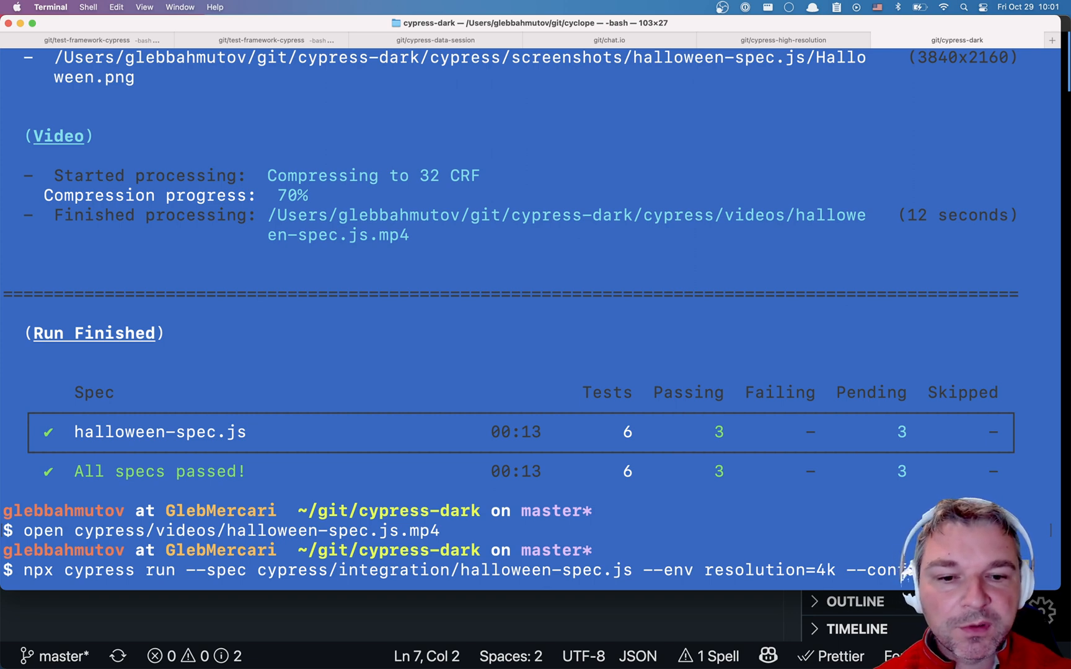
text(Width=2400,)
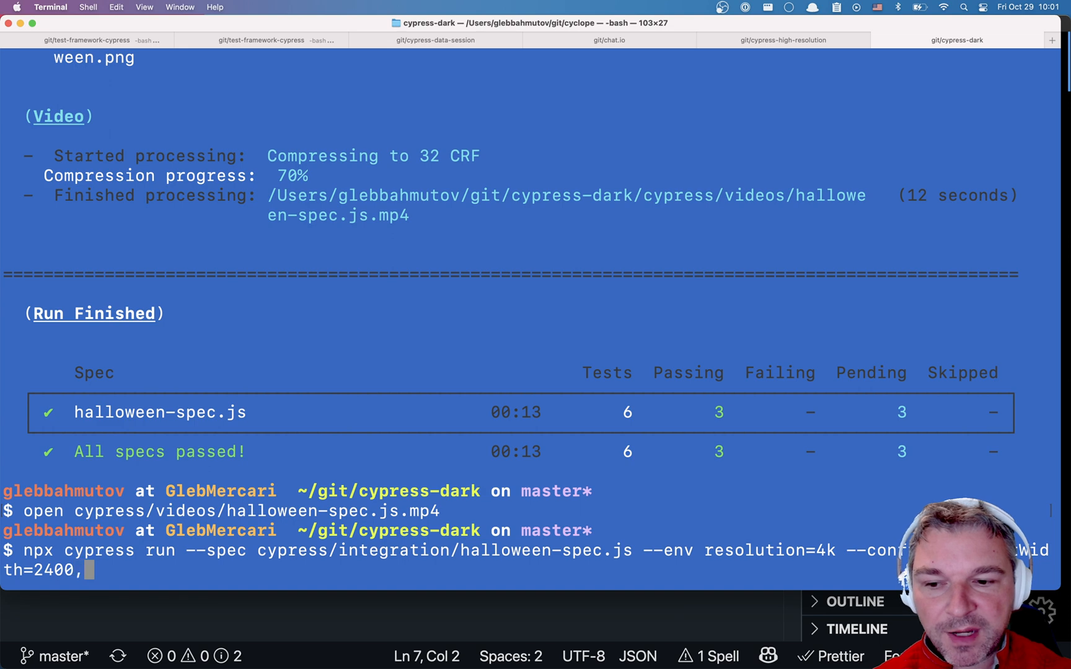
text(viewportHeight=2400)
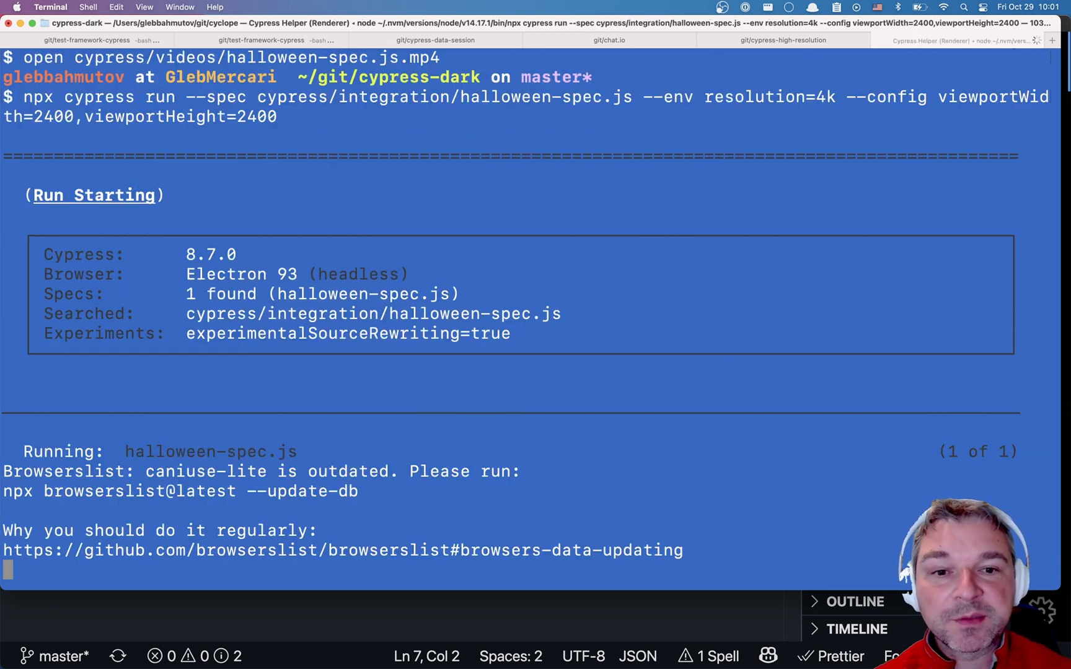
scroll(down, 3)
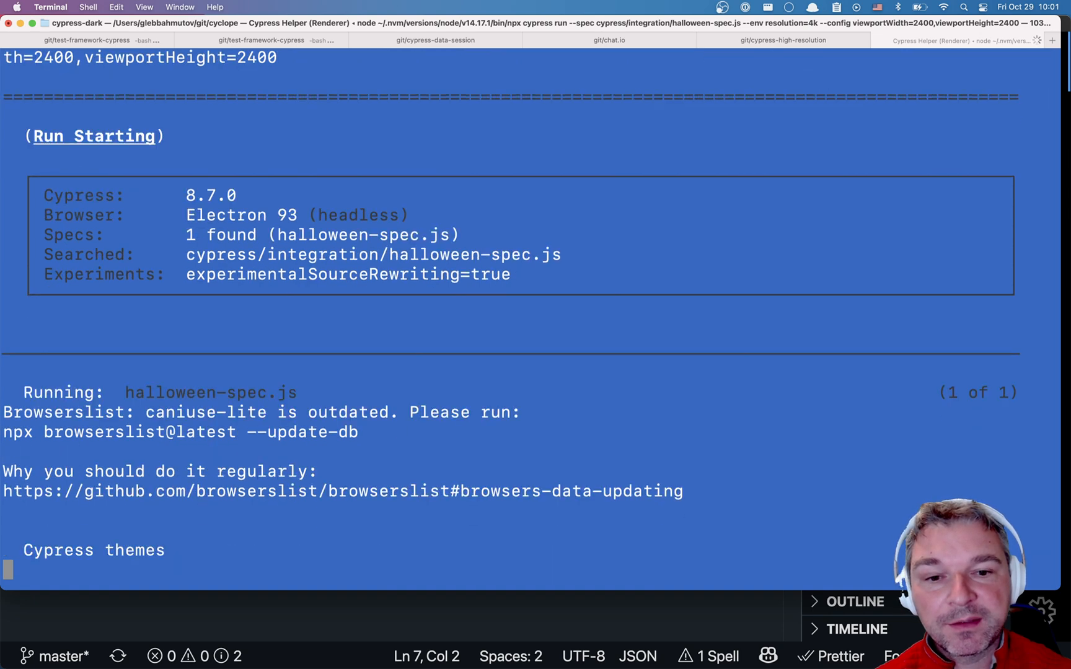
mouse_move(226, 243)
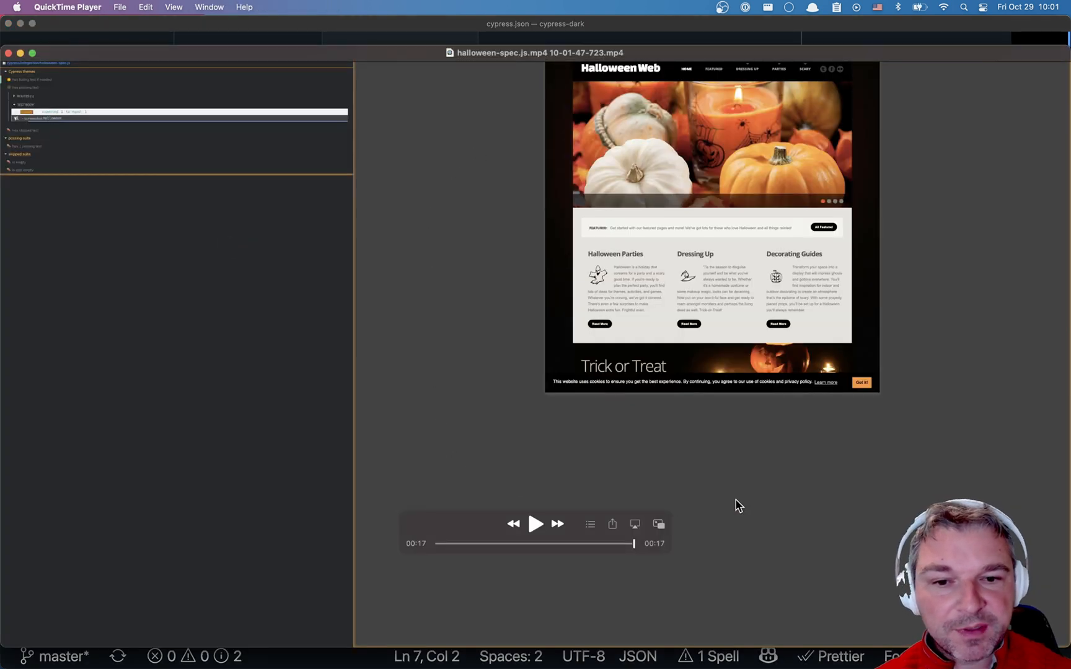
mouse_move(939, 481)
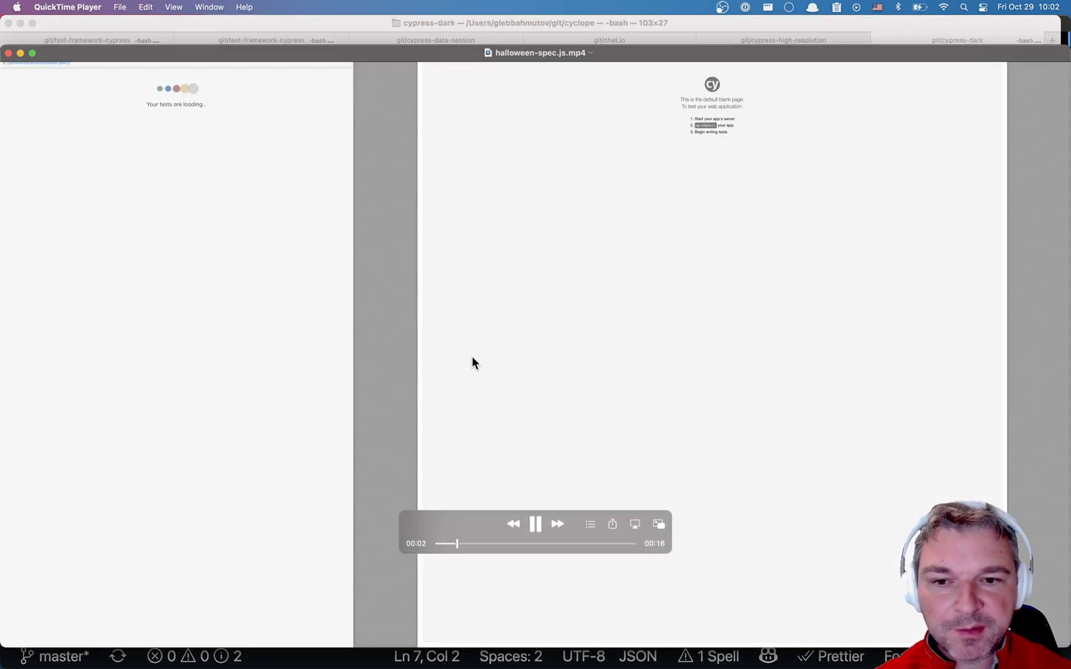
mouse_move(808, 339)
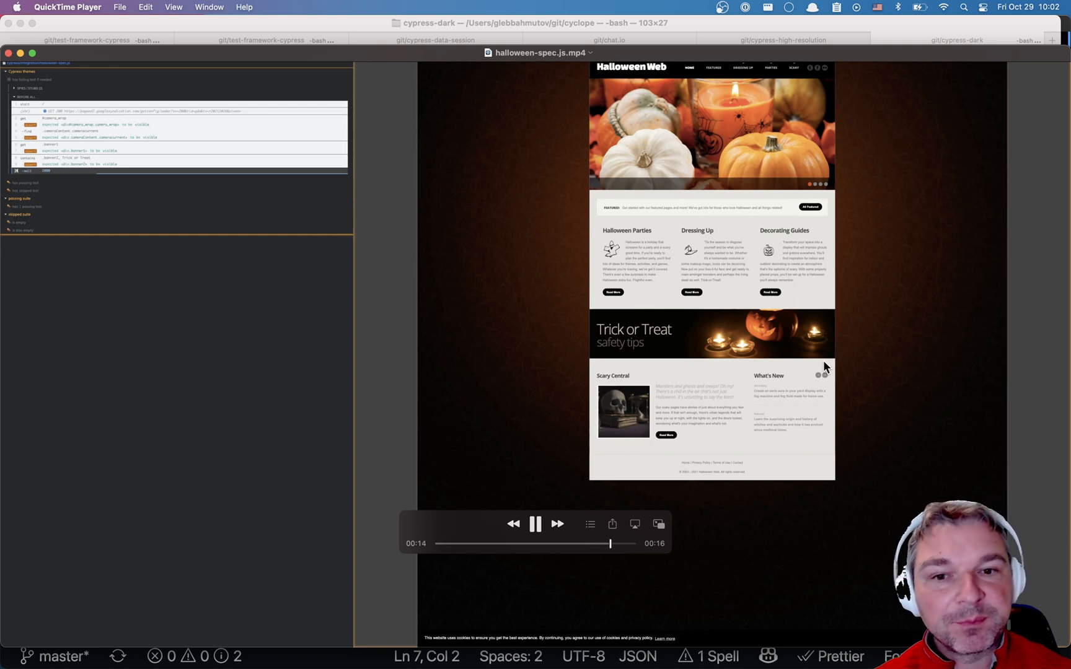
Close the 2400x2400-viewport recording and return to the shell.
click(536, 525)
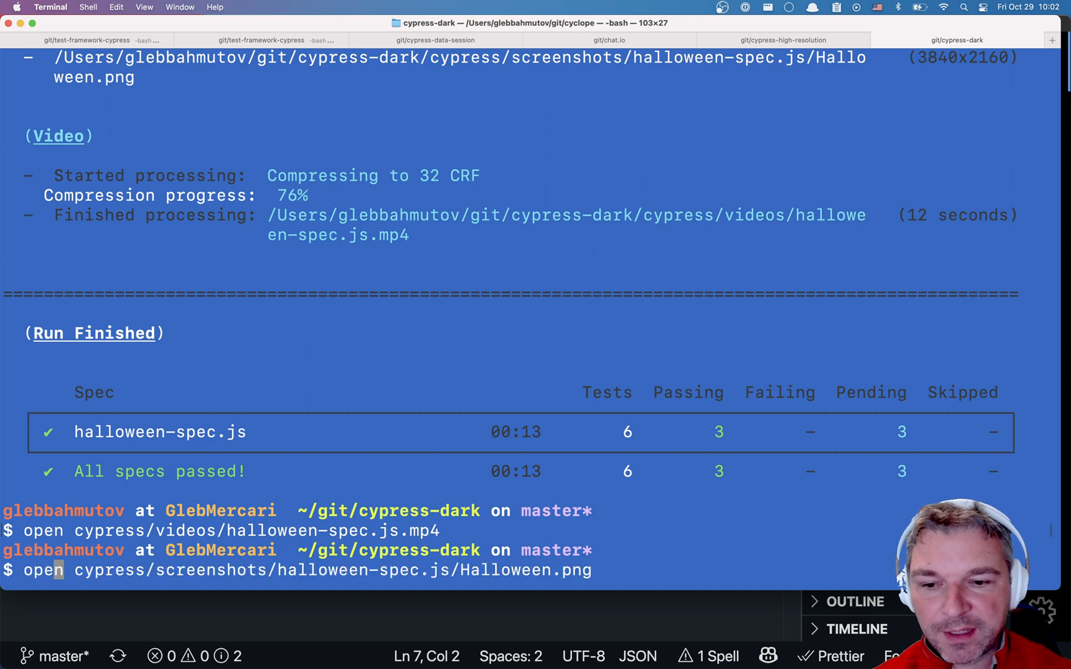
Open Halloween.png in Preview, look over the captured page, then scroll the plugin's GitHub README.
key(Return)
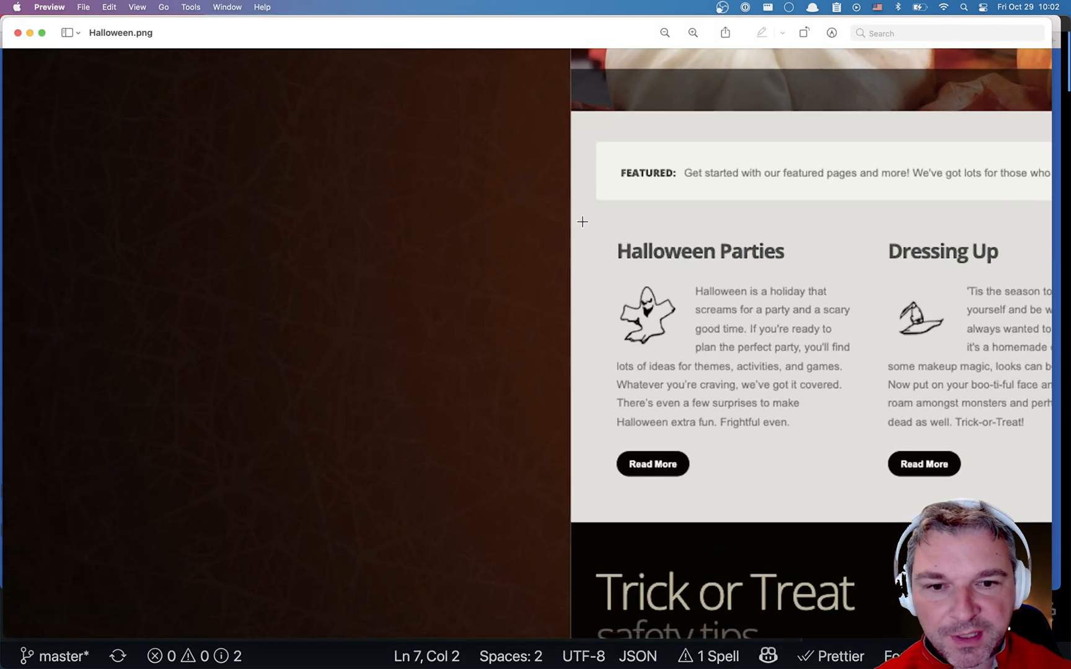
scroll(down, 3)
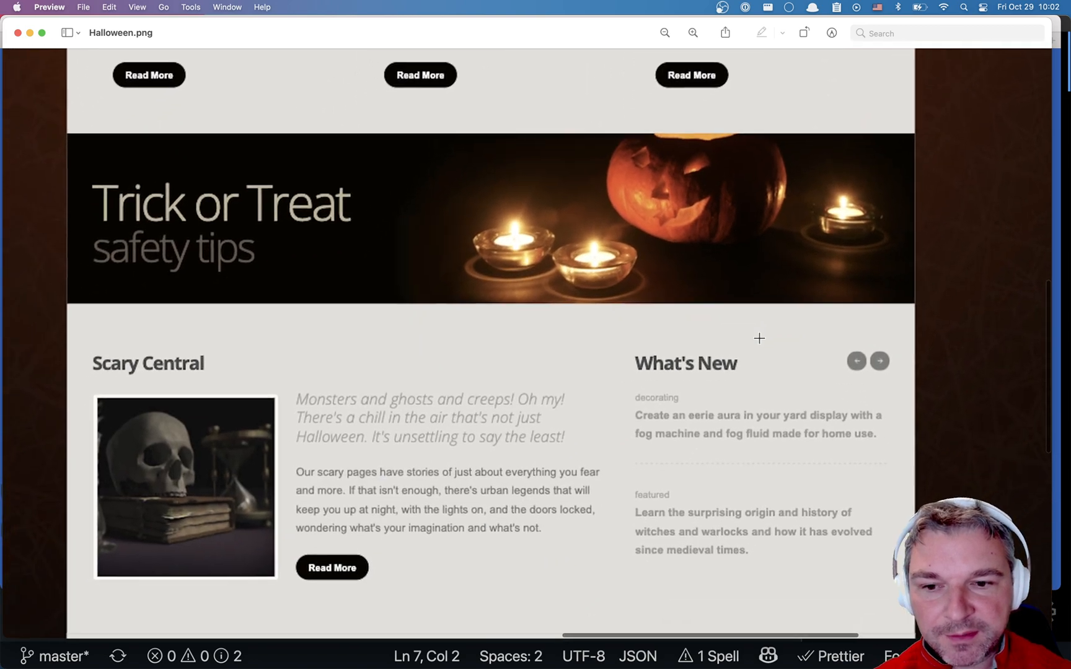
scroll(up, 3)
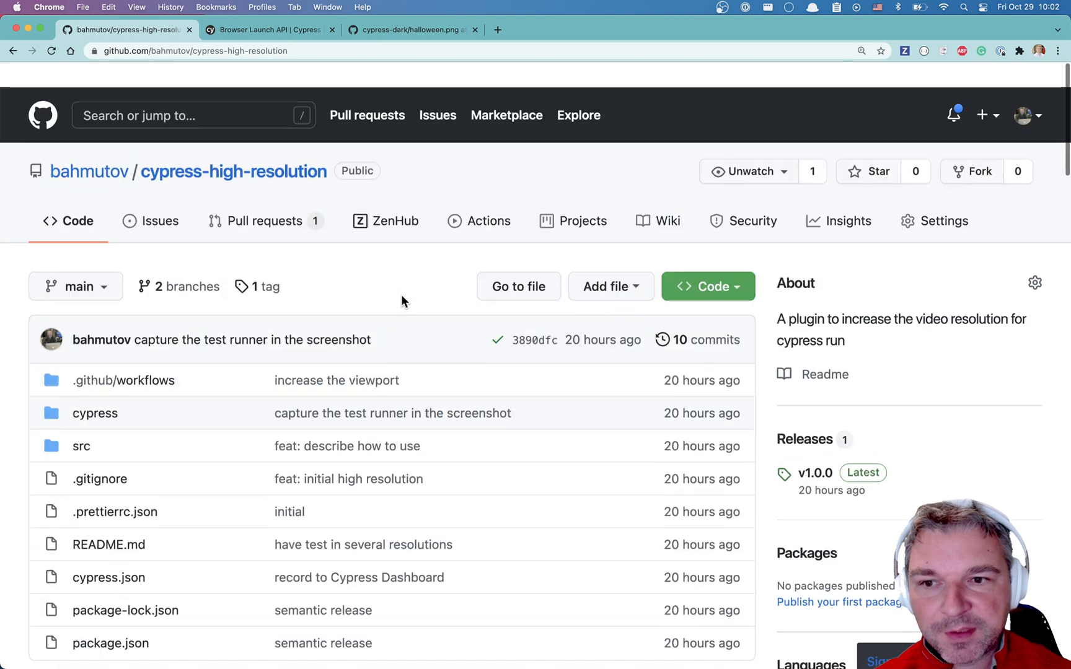
scroll(down, 3)
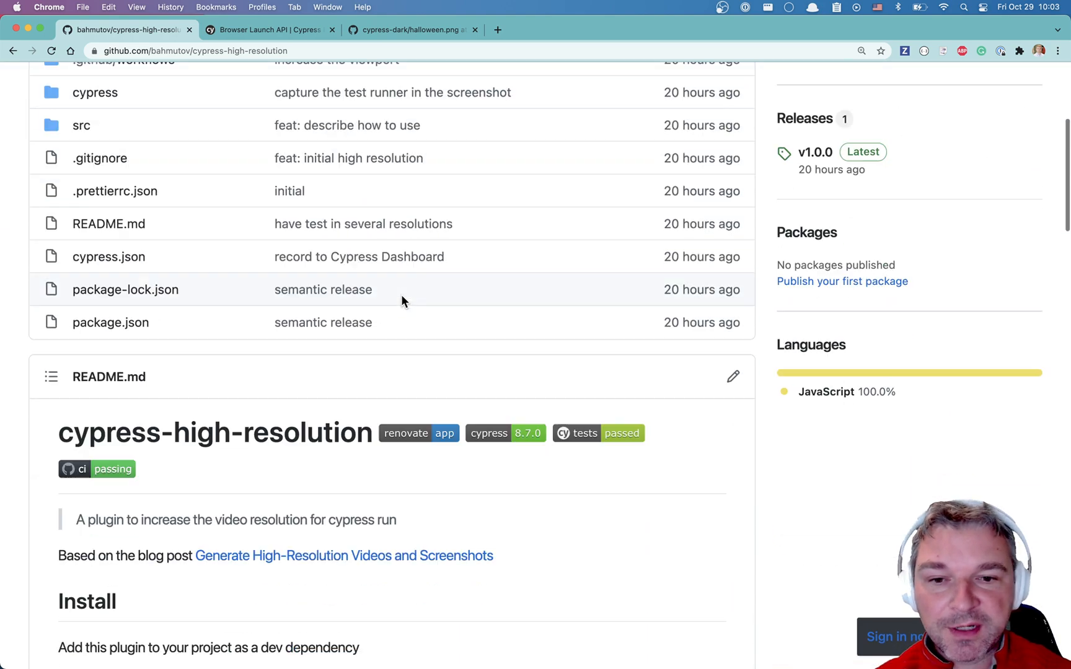
scroll(down, 3)
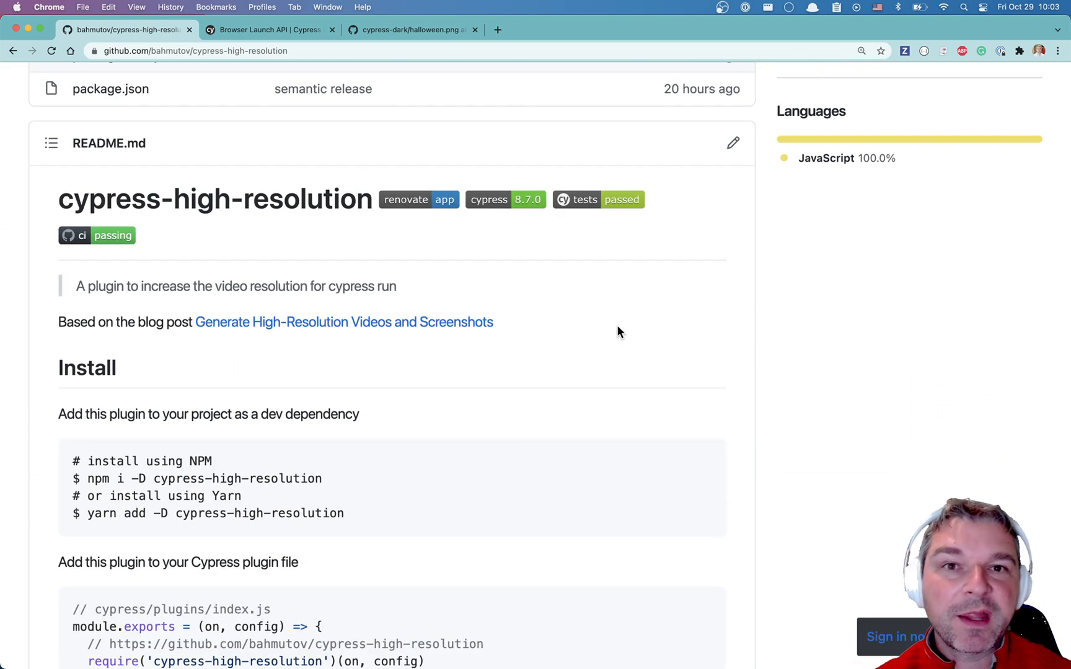